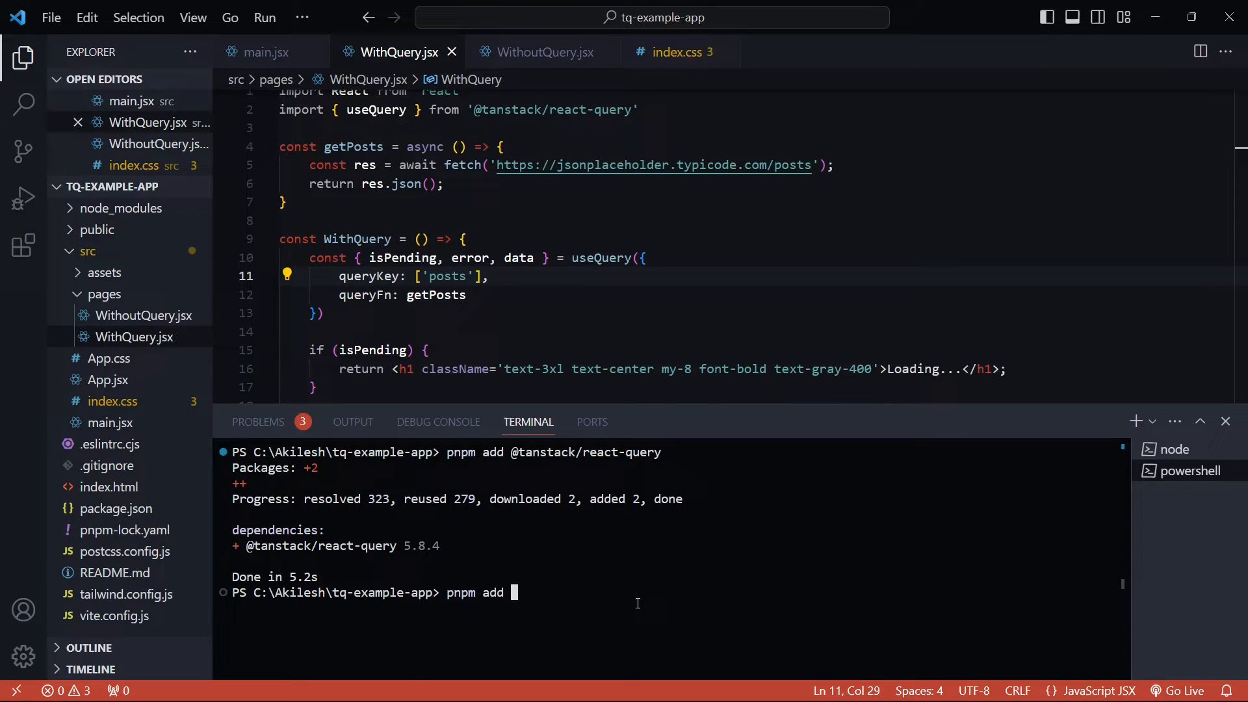
type("@tanstack/reac")
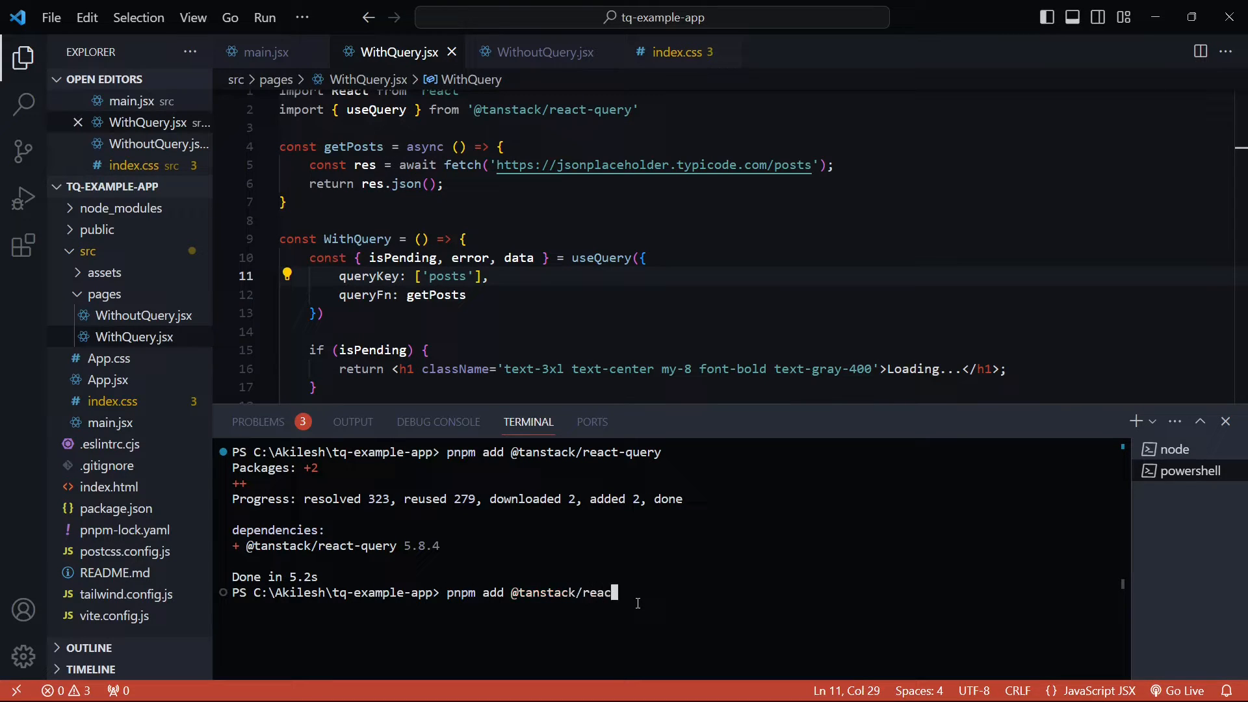
type("t-query-de")
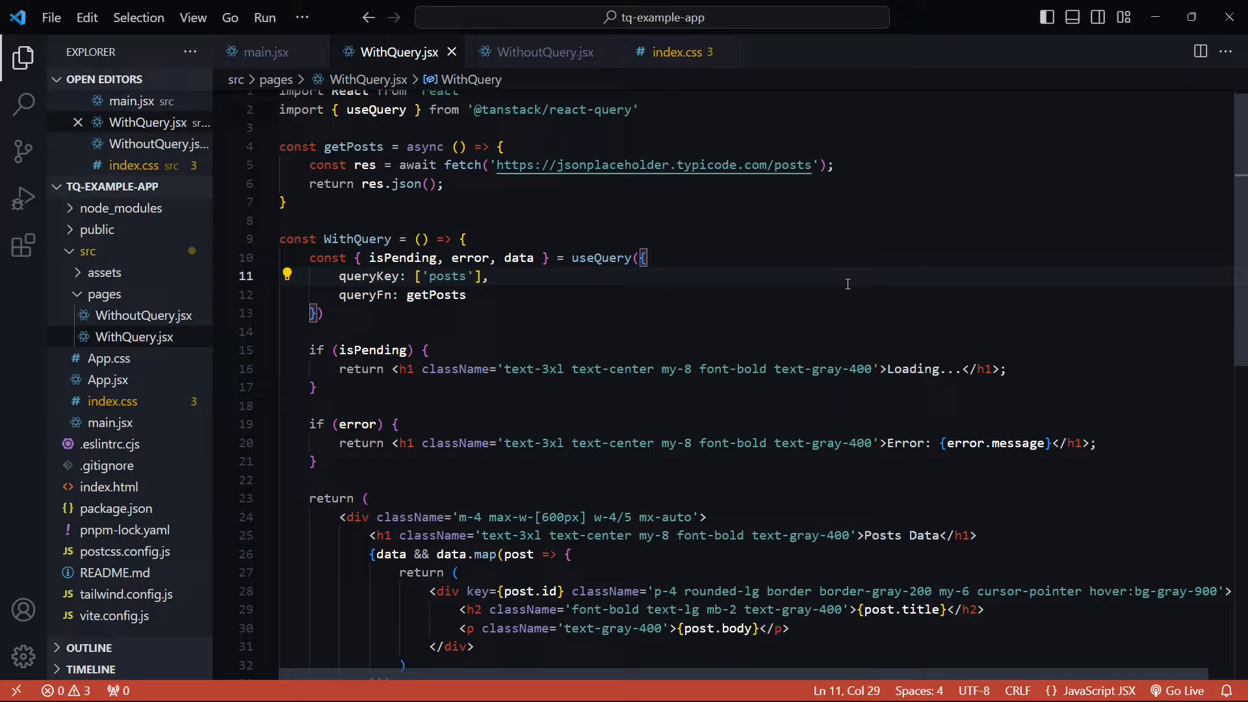
- In main.jsx, start adding the ReactQueryDevtools component inside the QueryClientProvider
left_click(265, 52)
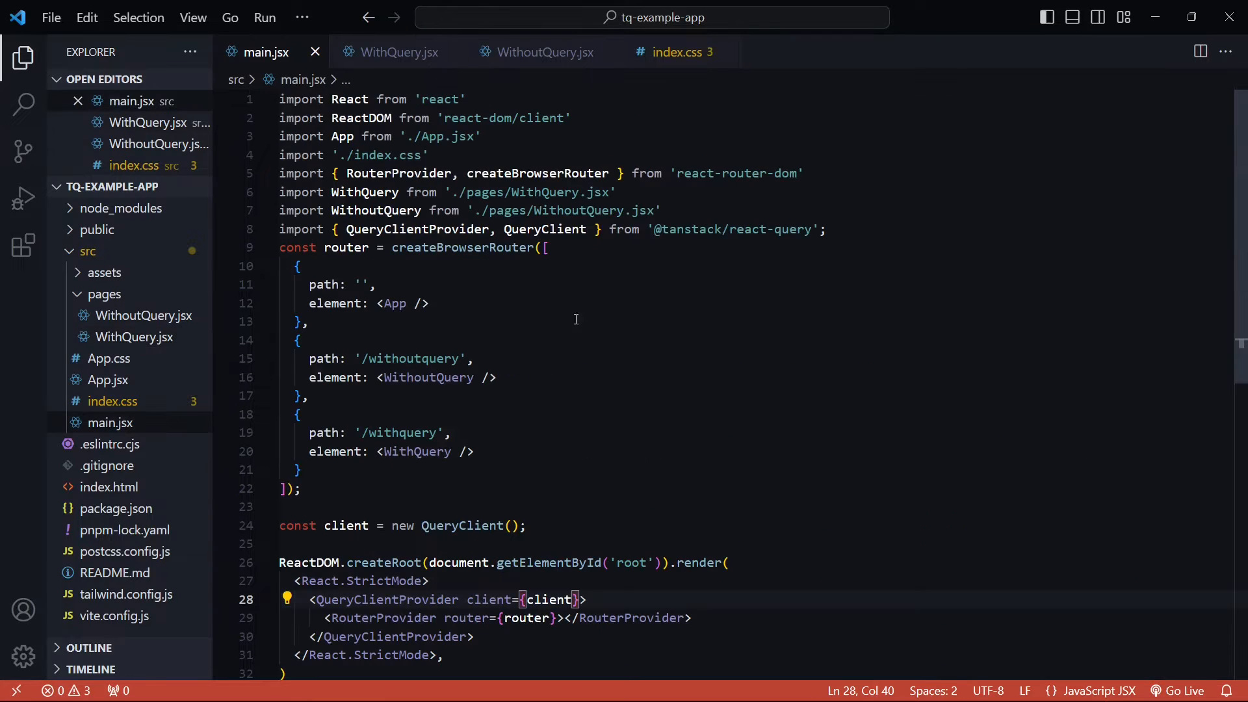
scroll("down", 3)
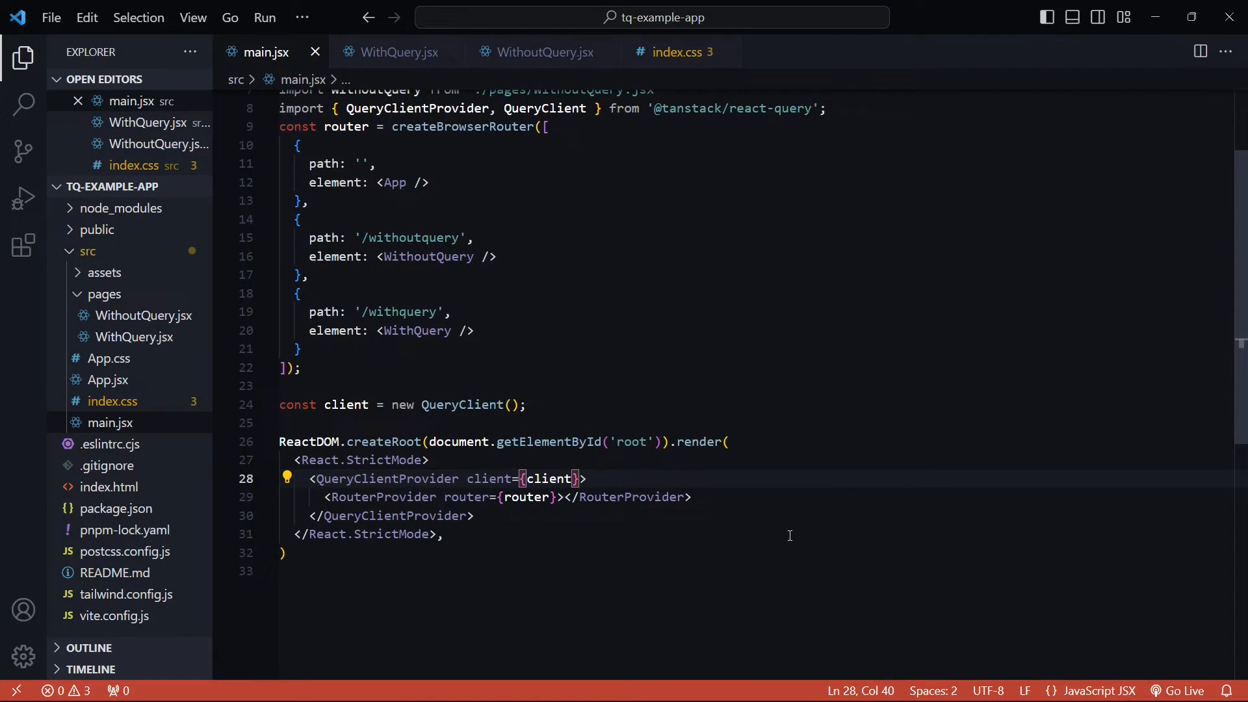
type("Qu")
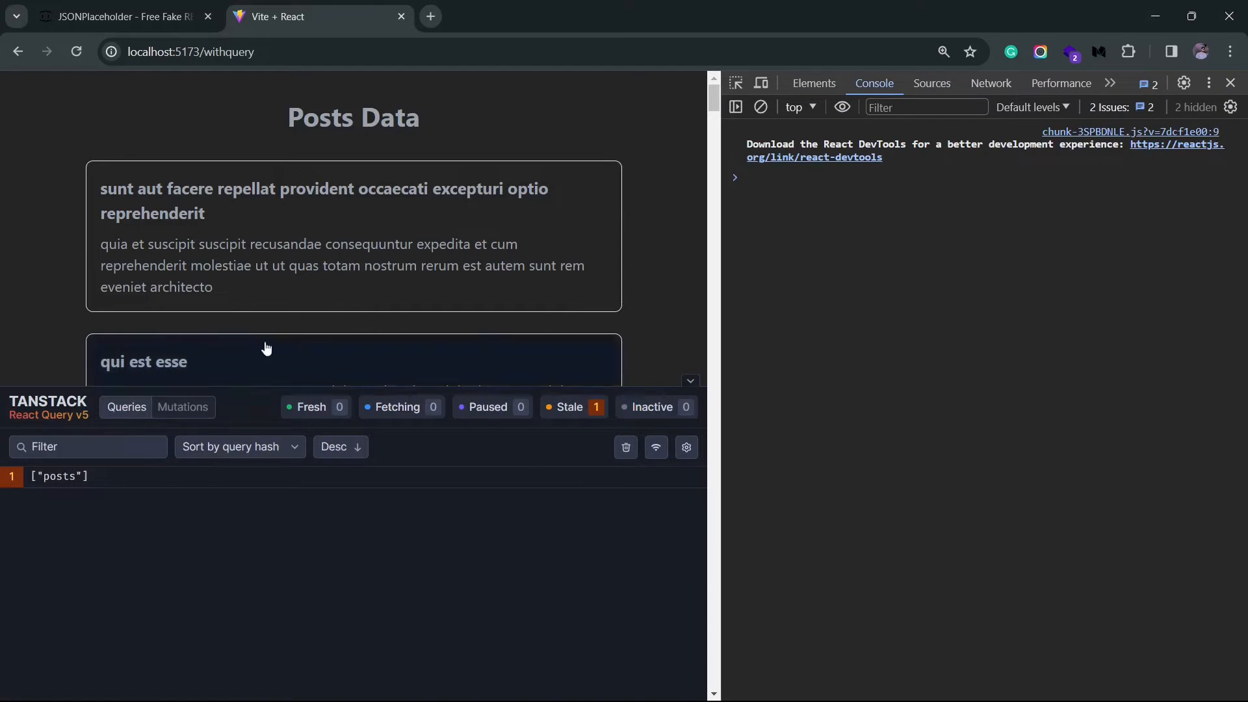
mouse_move(469, 466)
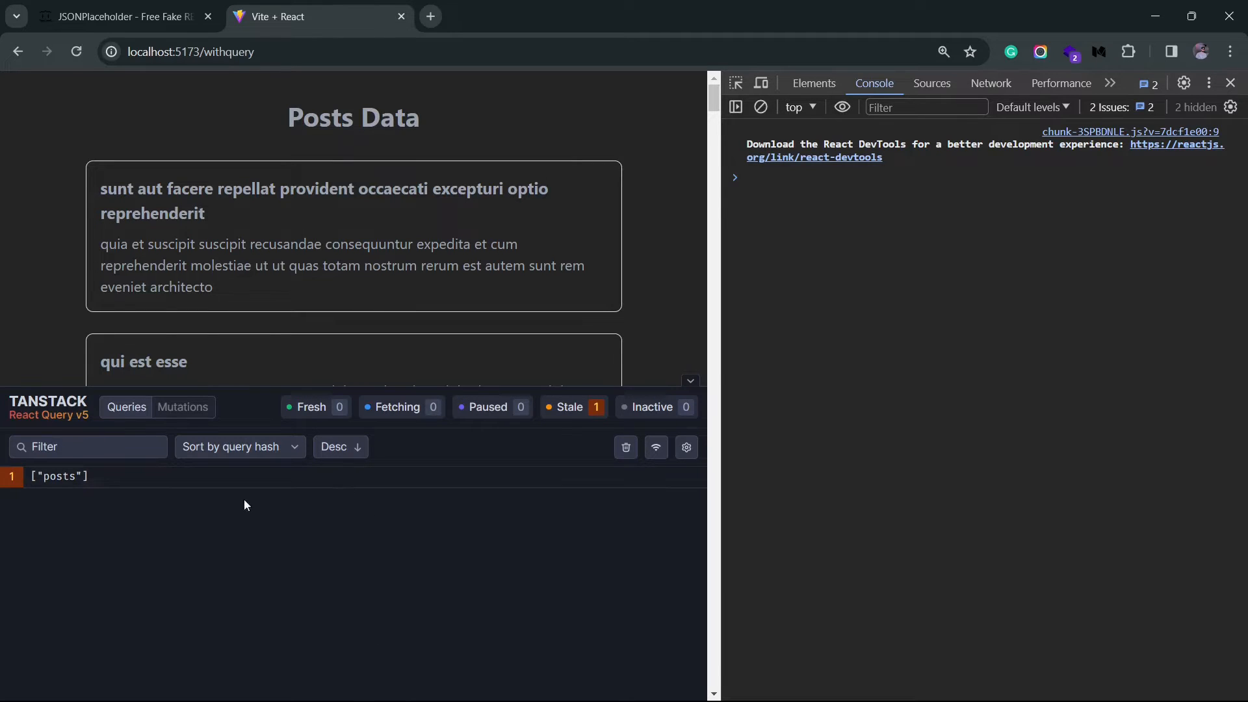
mouse_move(1052, 310)
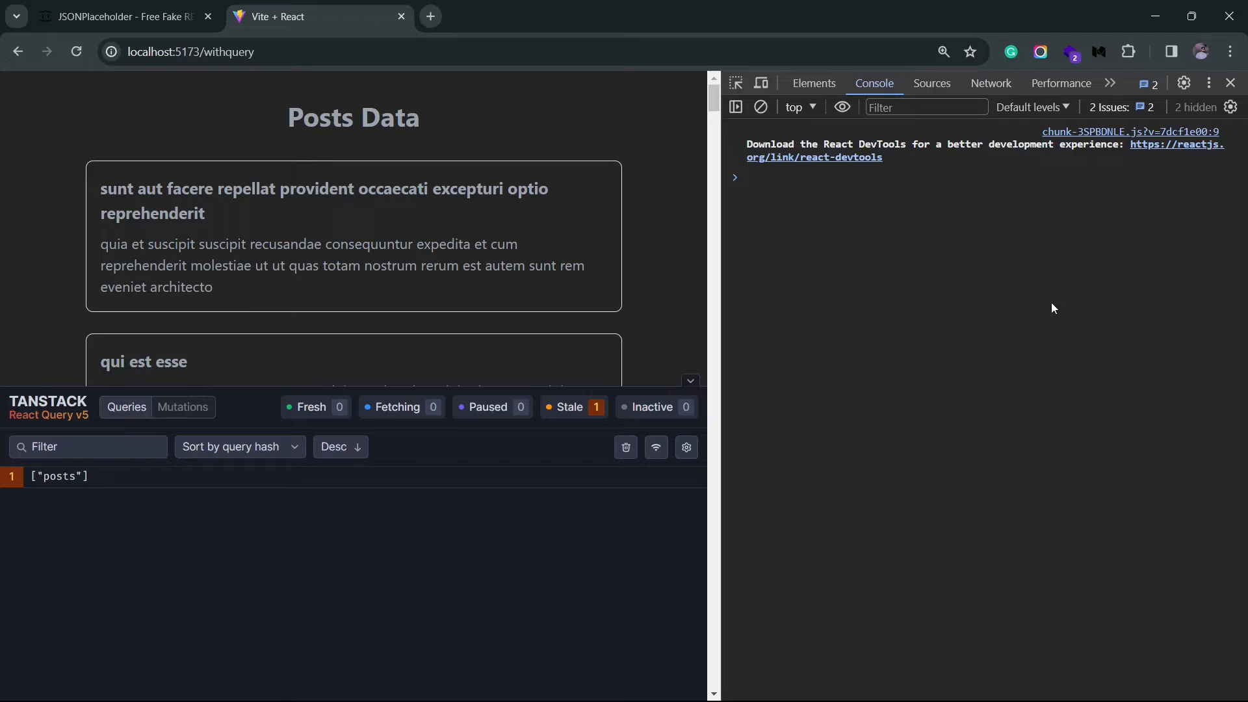
mouse_move(486, 423)
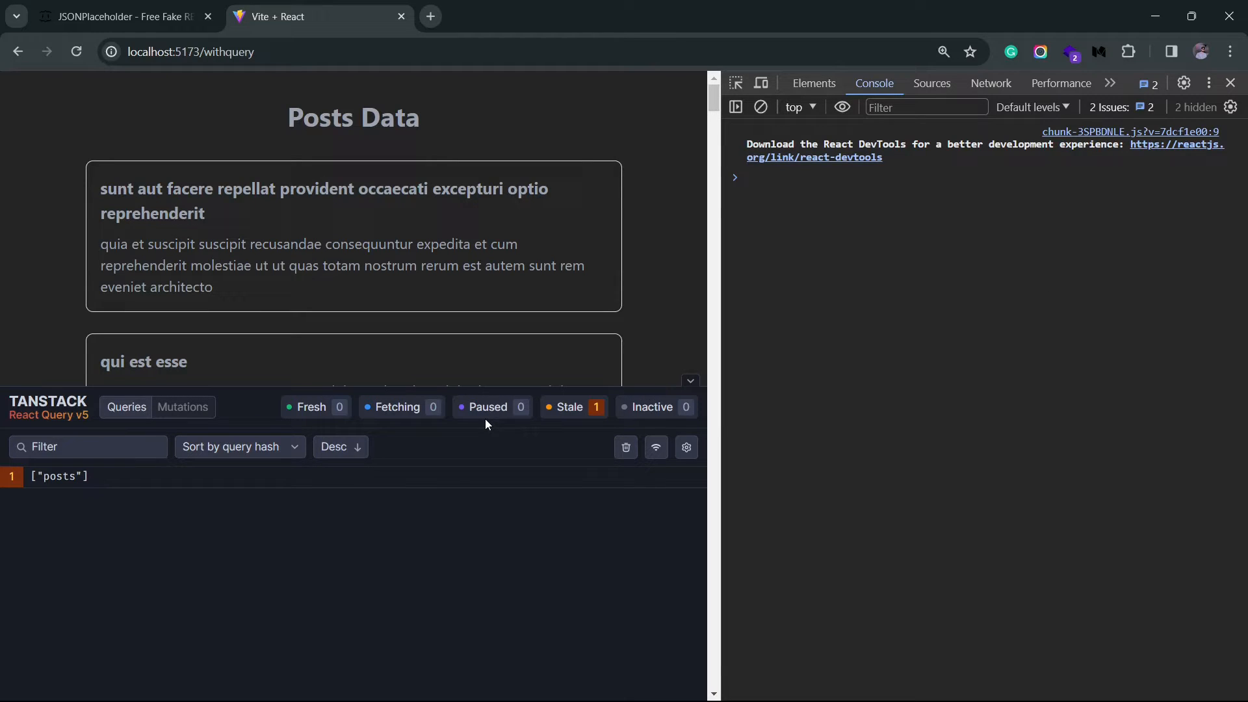
mouse_move(330, 402)
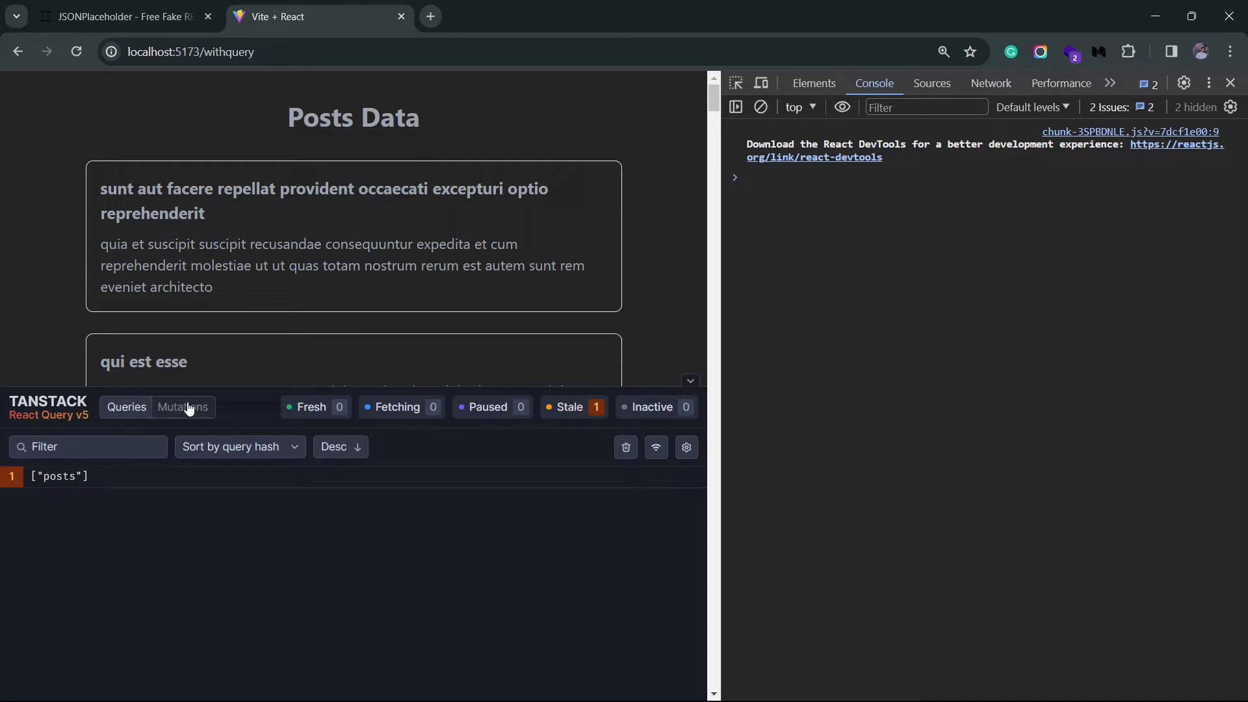
mouse_move(184, 407)
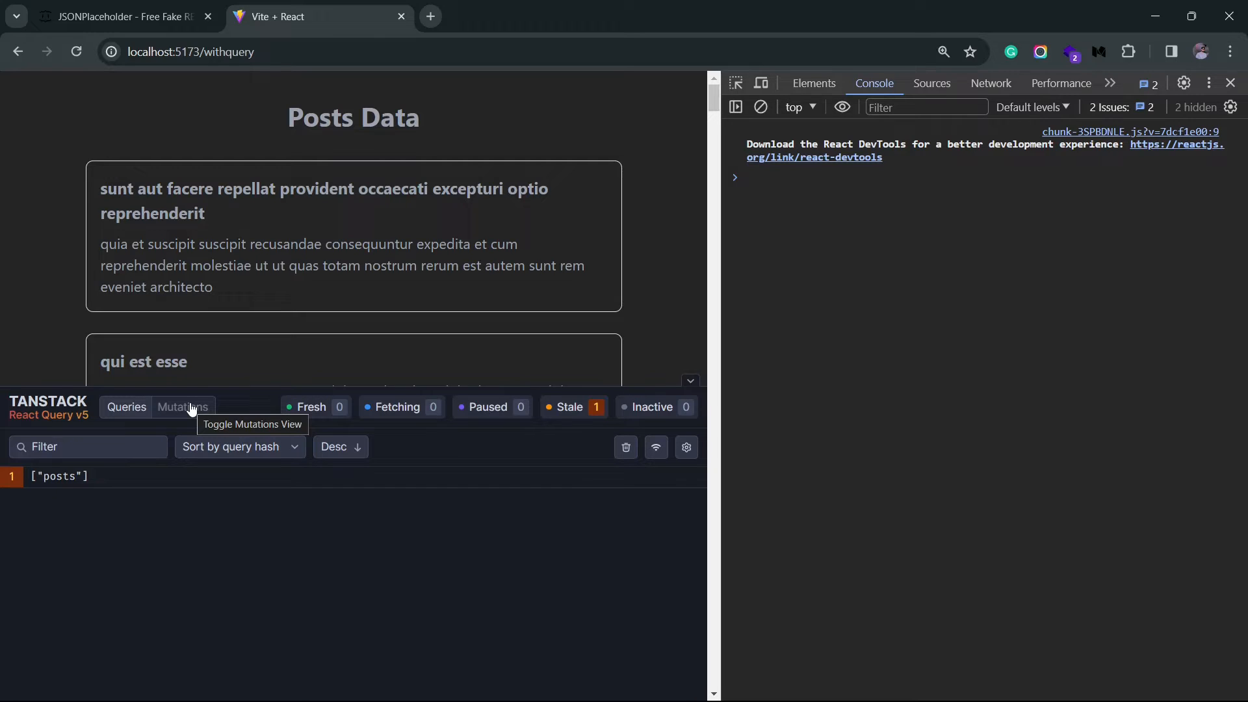
mouse_move(190, 463)
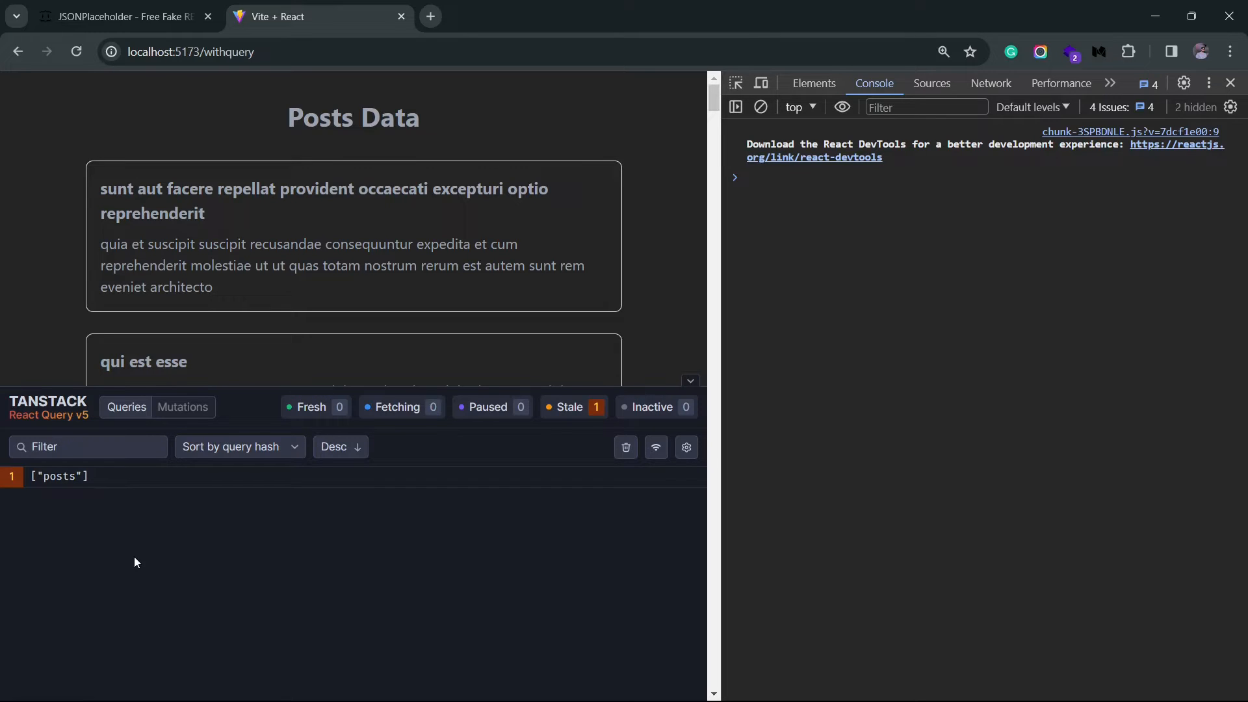
mouse_move(245, 427)
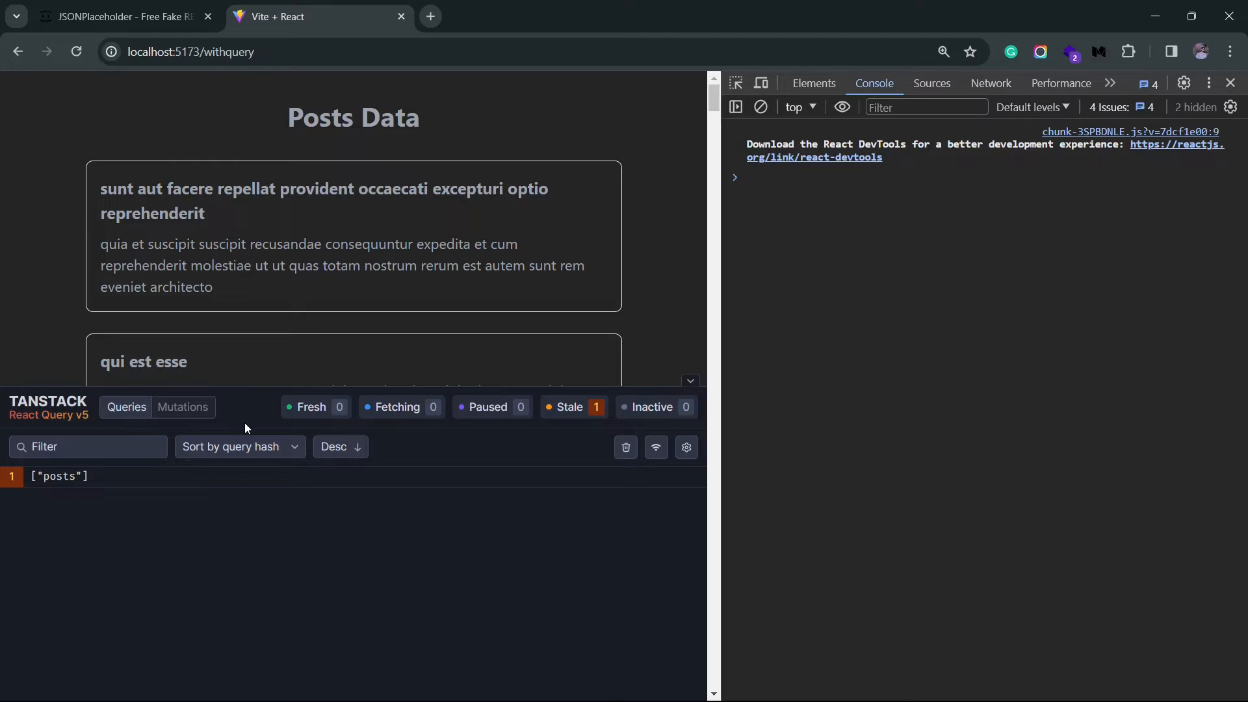
mouse_move(598, 438)
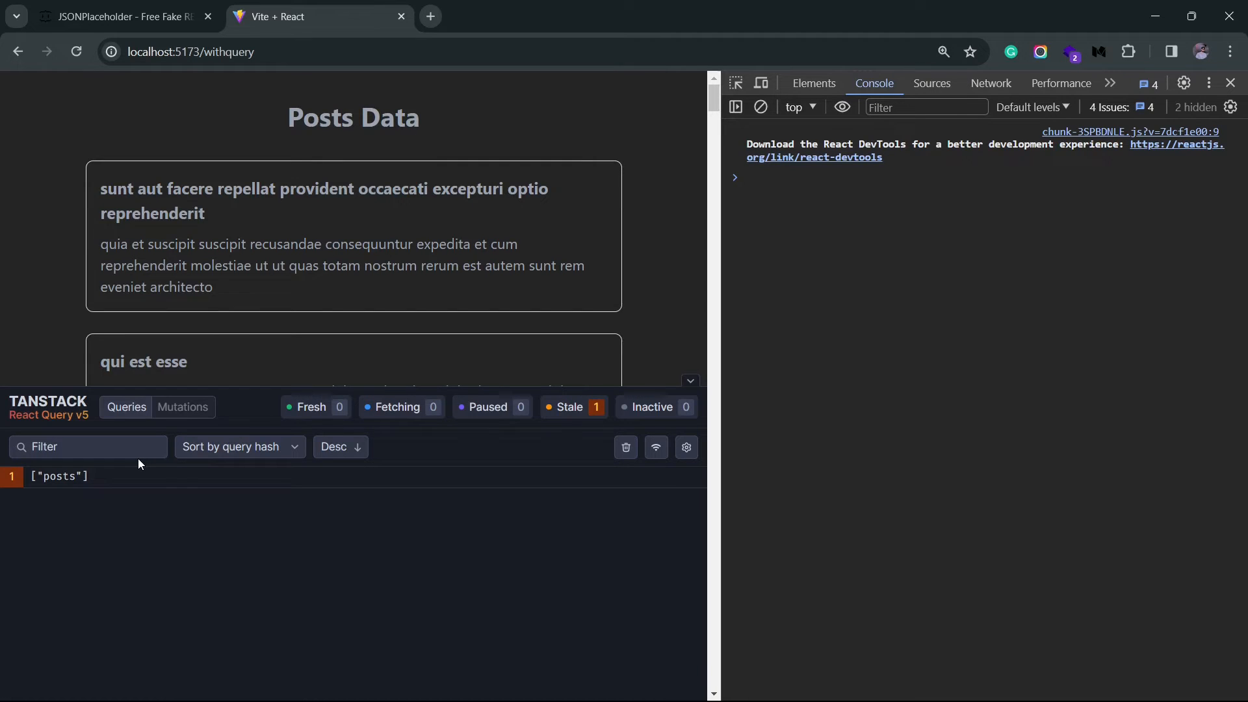
- Inspect the posts query's cached data and edit the first post's title to 'hello'
left_click(58, 475)
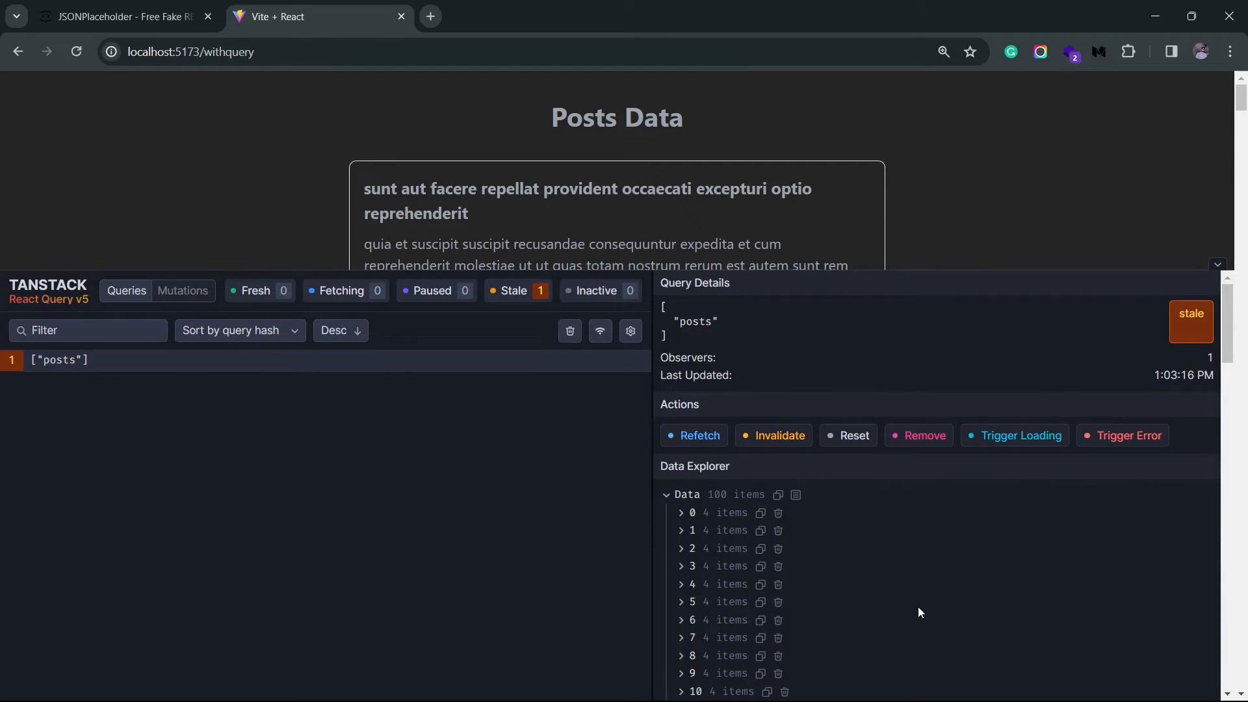
mouse_move(885, 514)
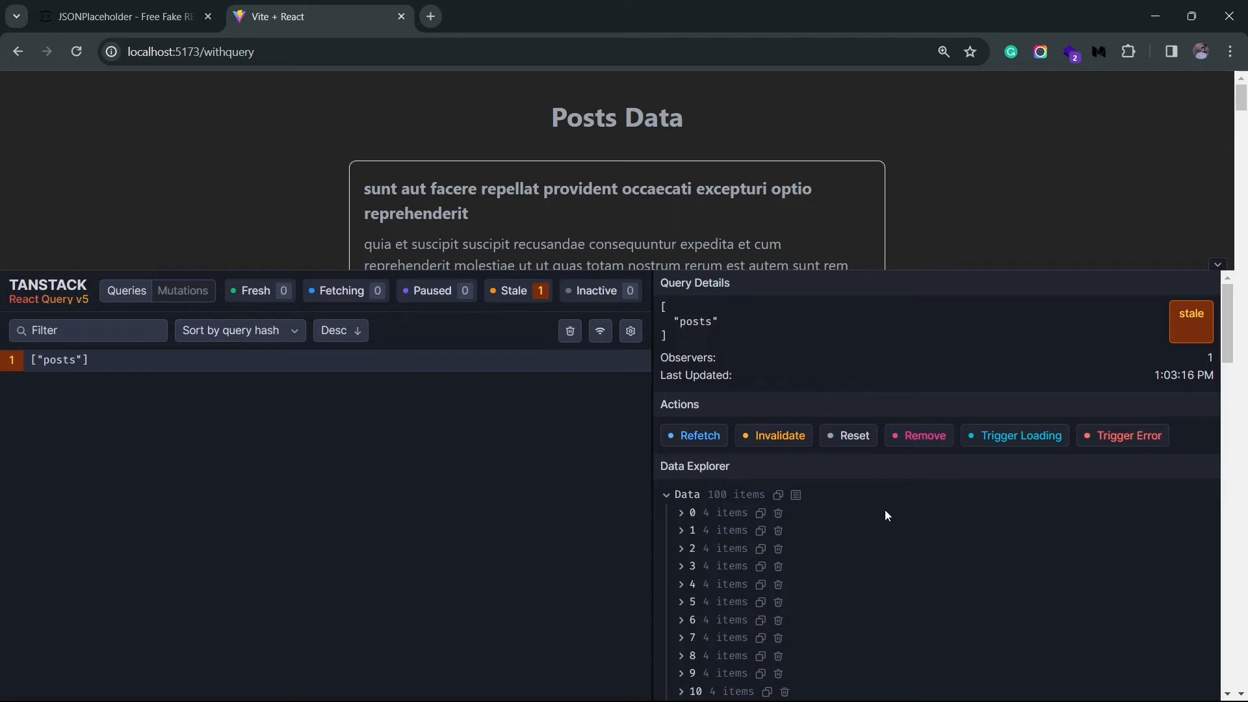
mouse_move(801, 574)
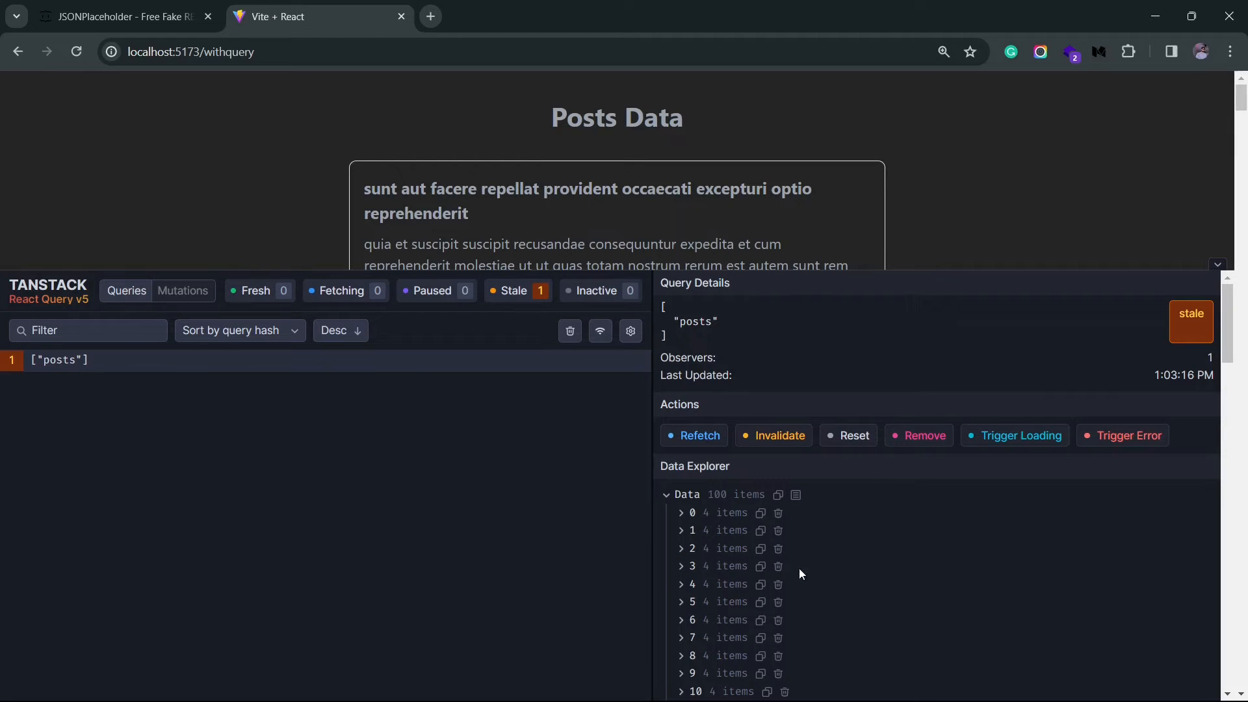
mouse_move(775, 596)
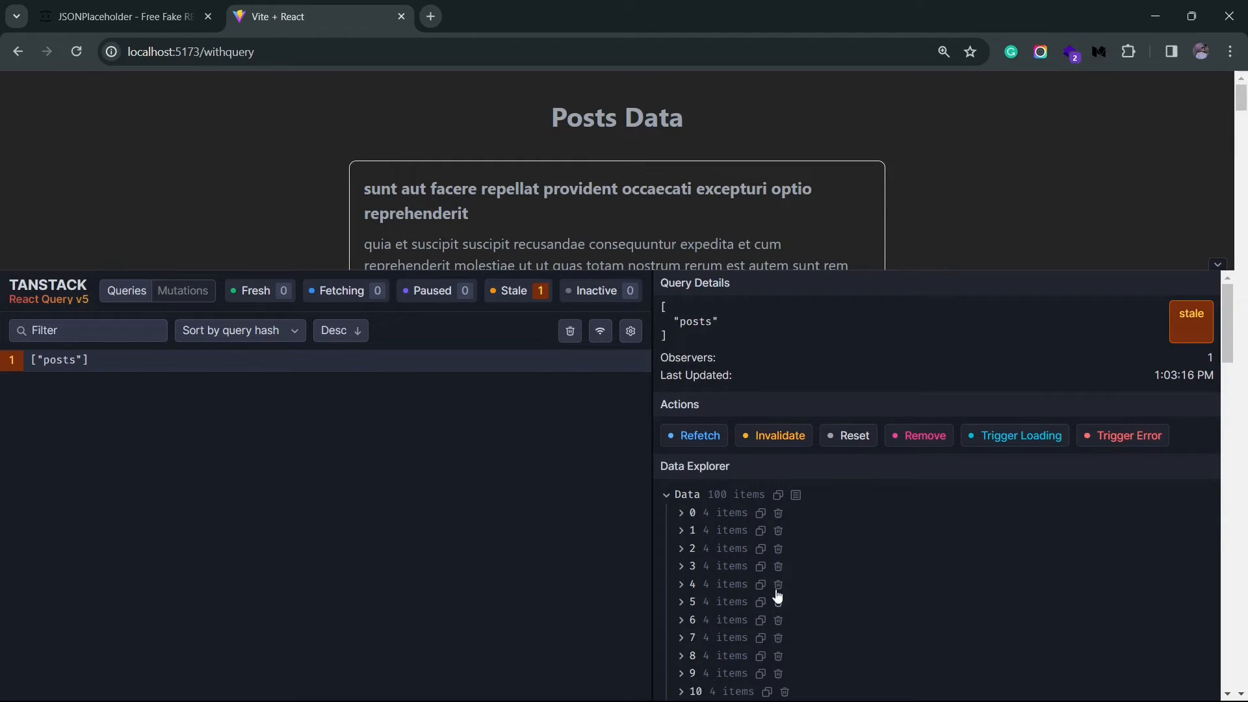
mouse_move(828, 620)
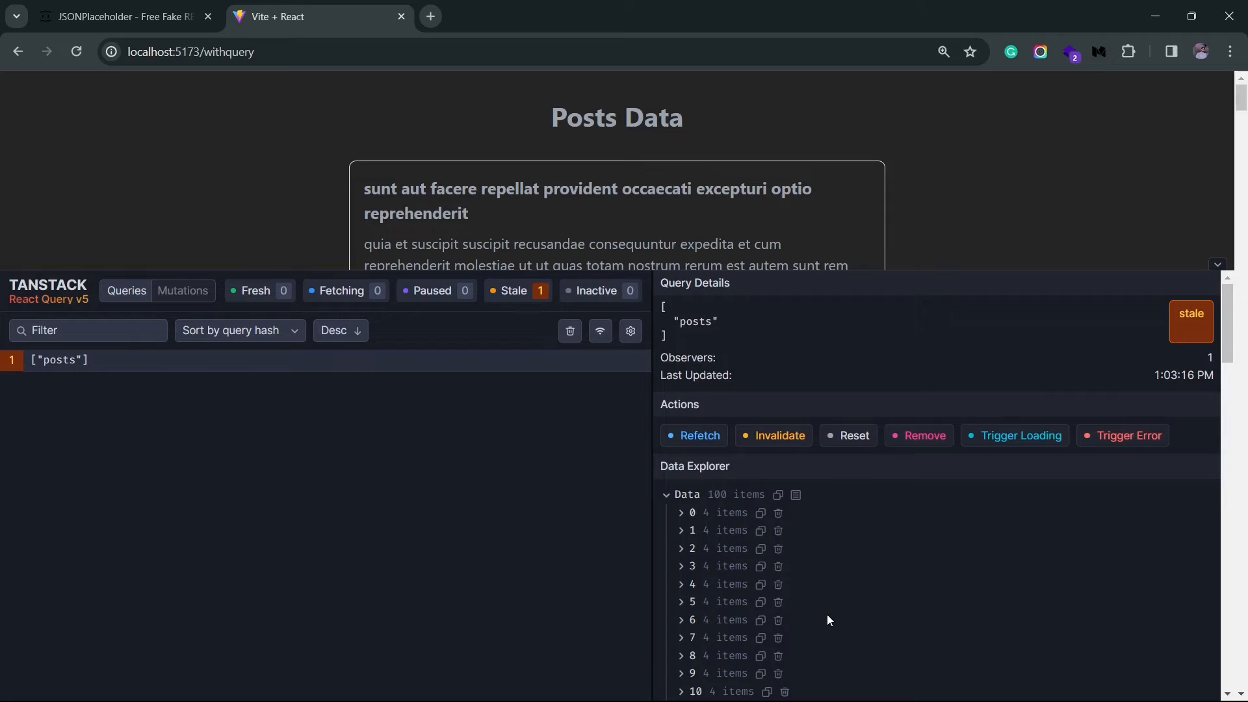
mouse_move(792, 601)
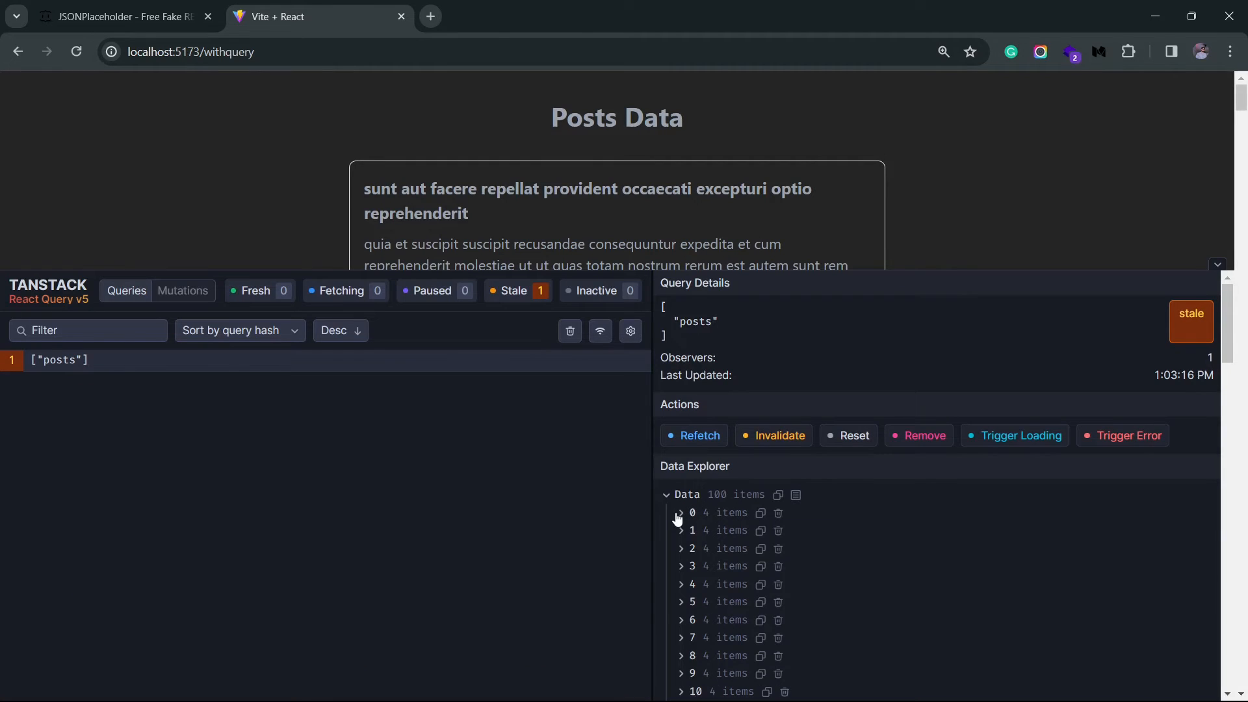
left_click(679, 512)
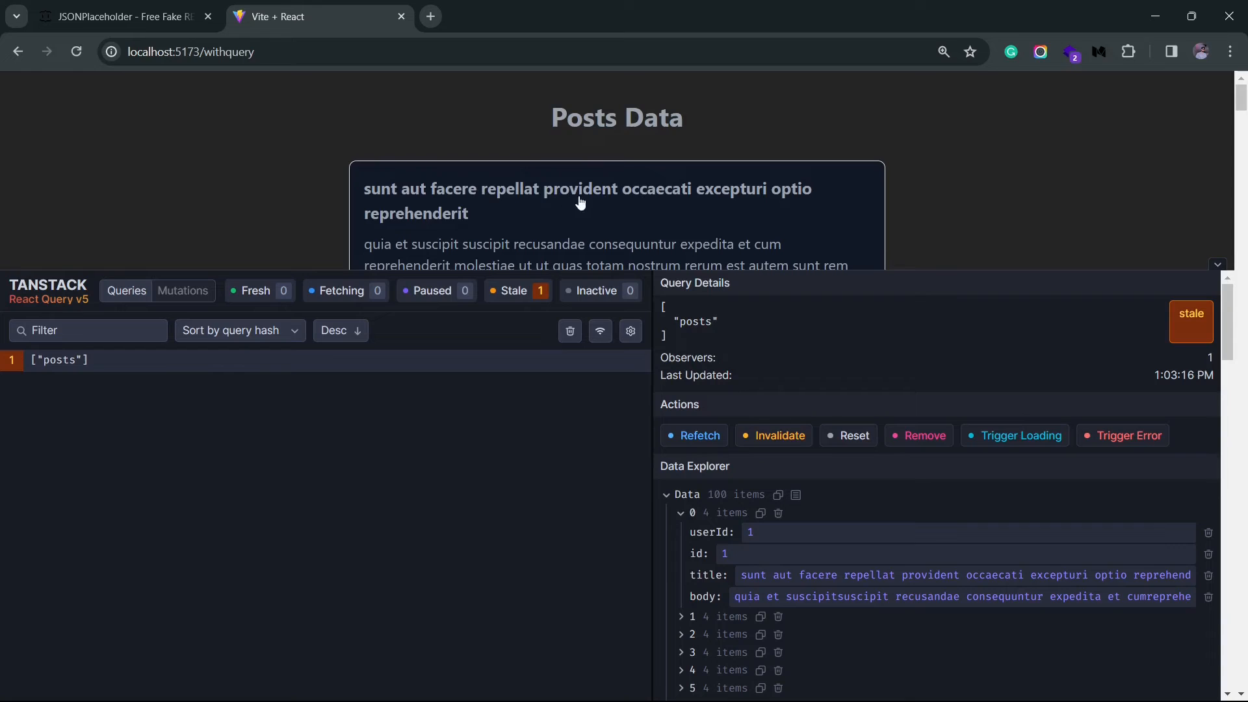
left_click(959, 575)
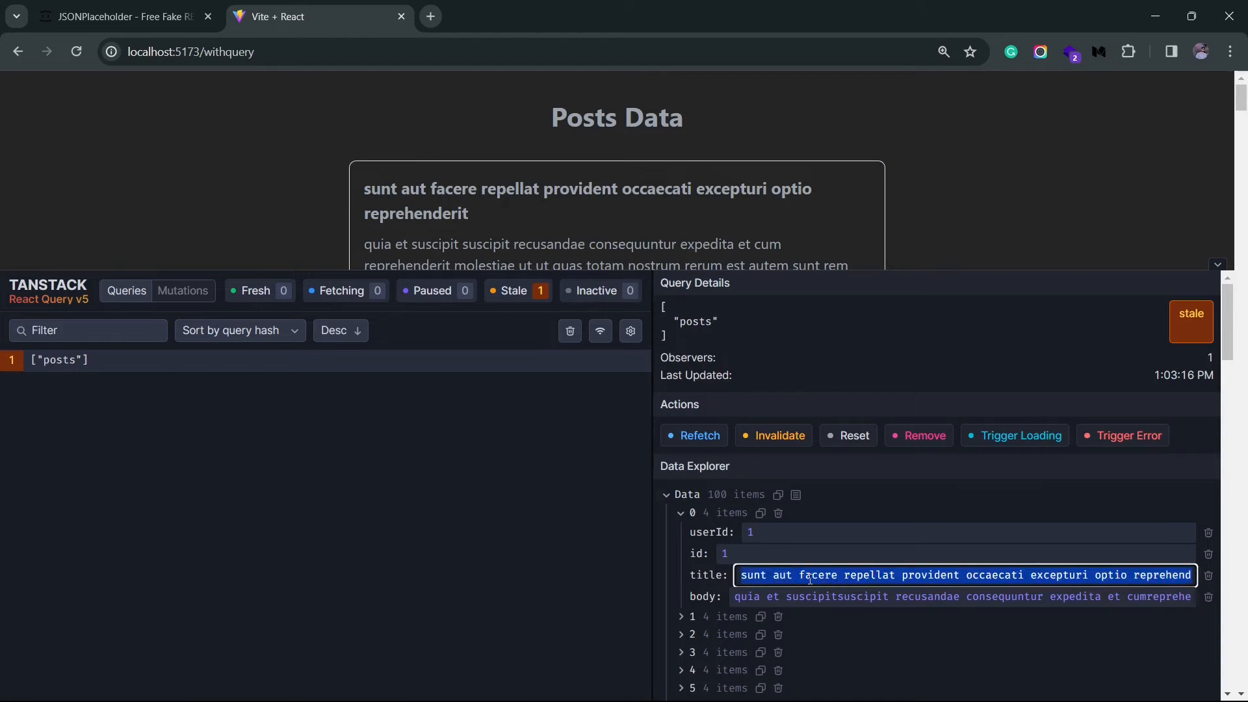
type("hello")
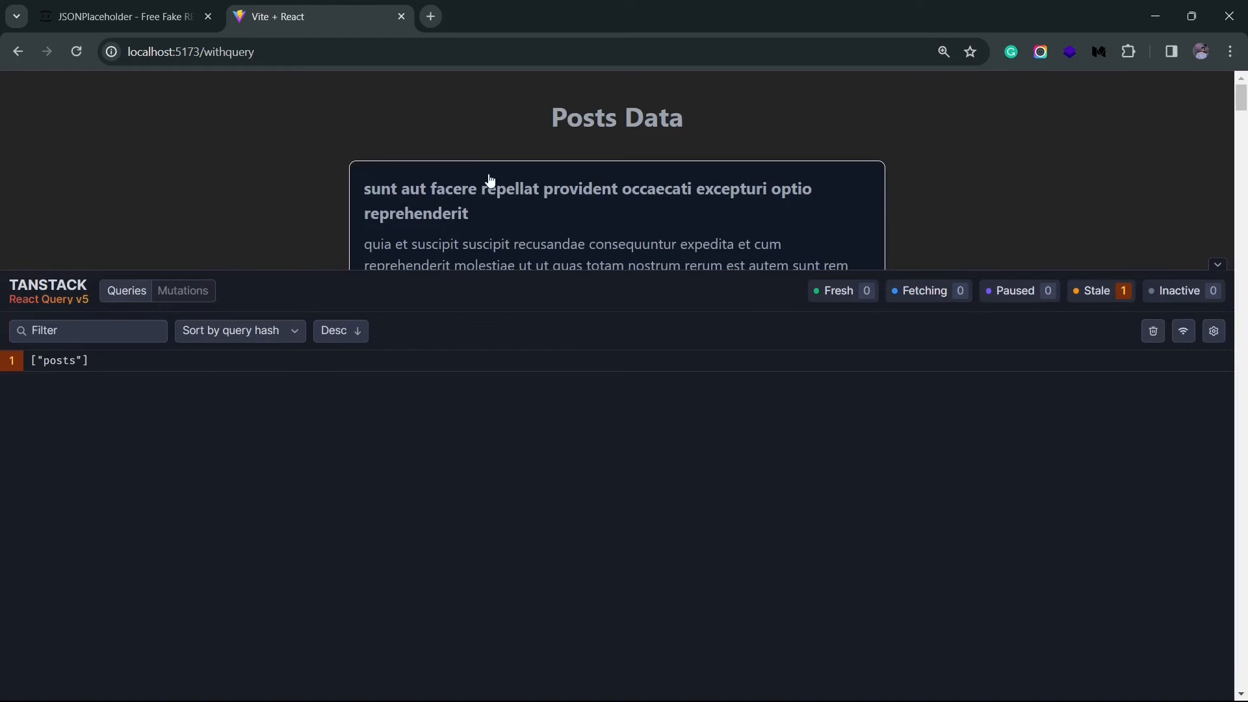
- Show the posts query's details with its stale status, actions and query explorer
left_click(60, 360)
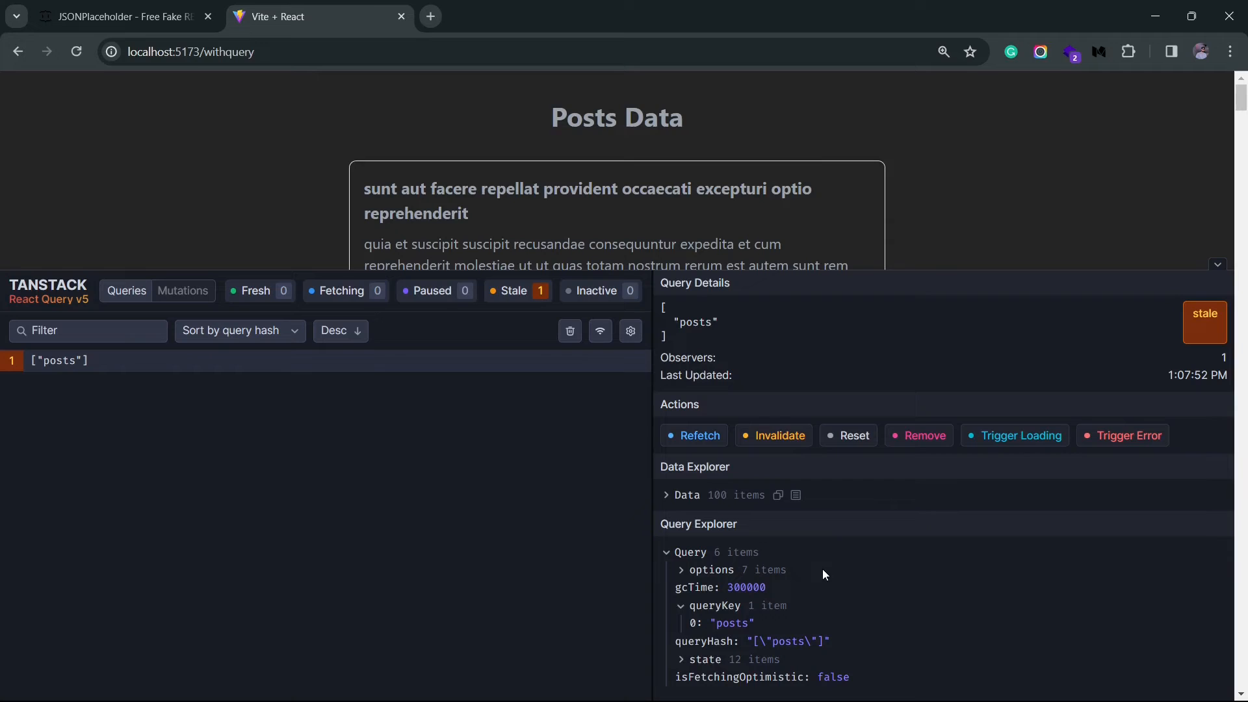
mouse_move(846, 600)
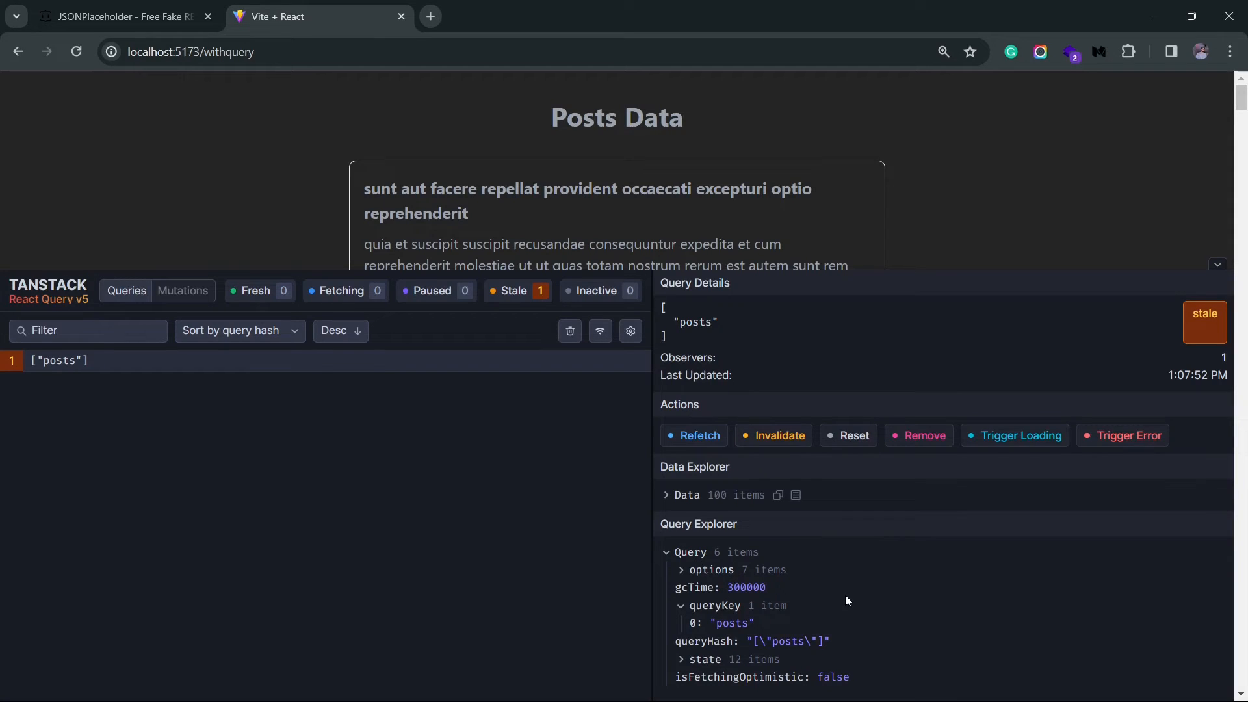
mouse_move(1183, 333)
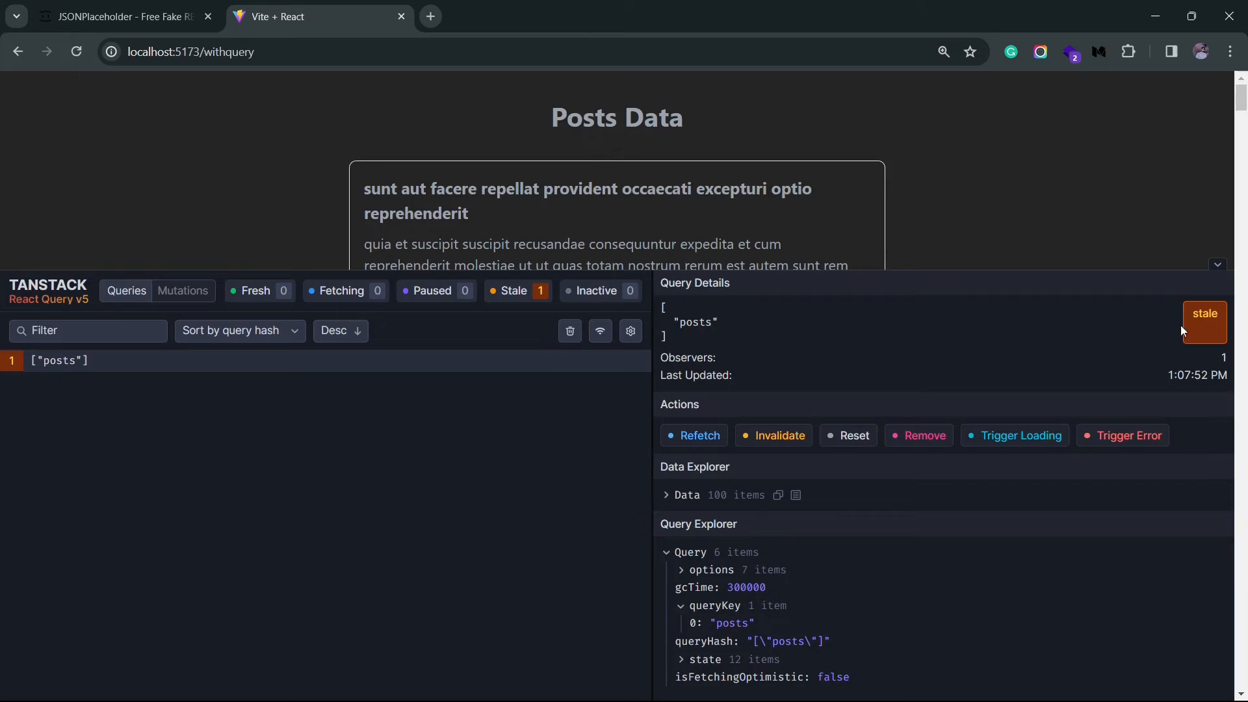
mouse_move(1193, 326)
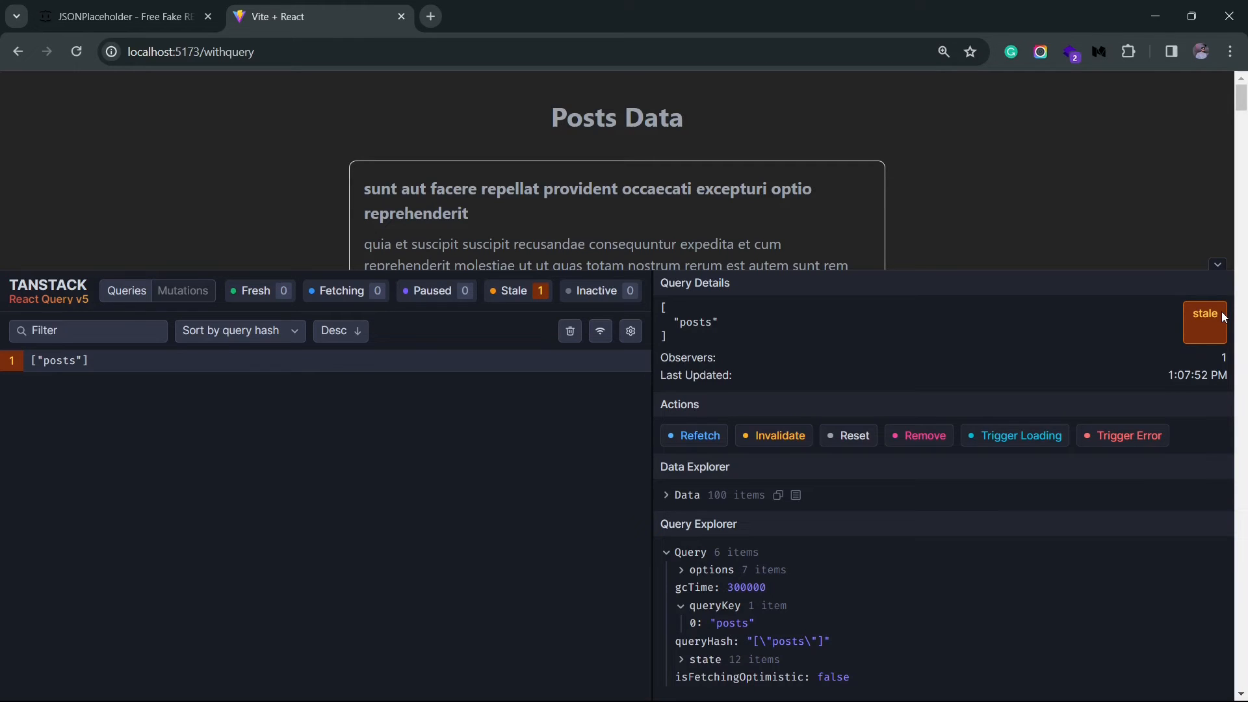
mouse_move(1137, 242)
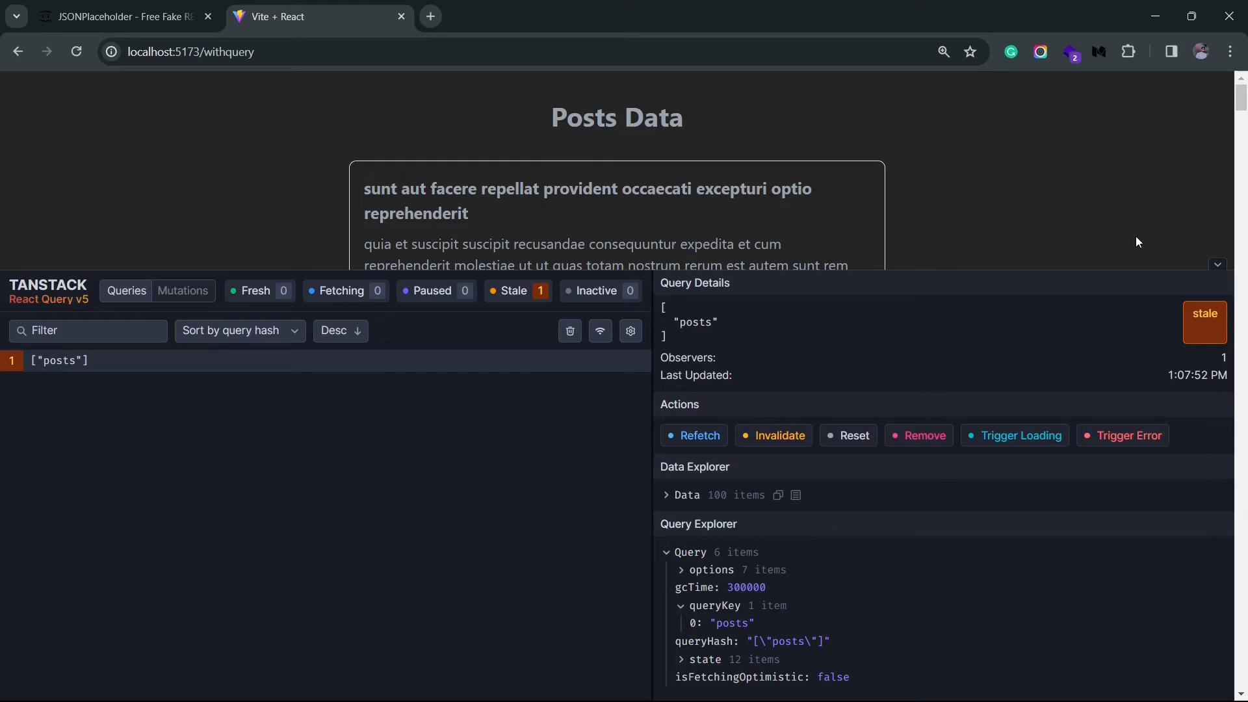
left_click(191, 52)
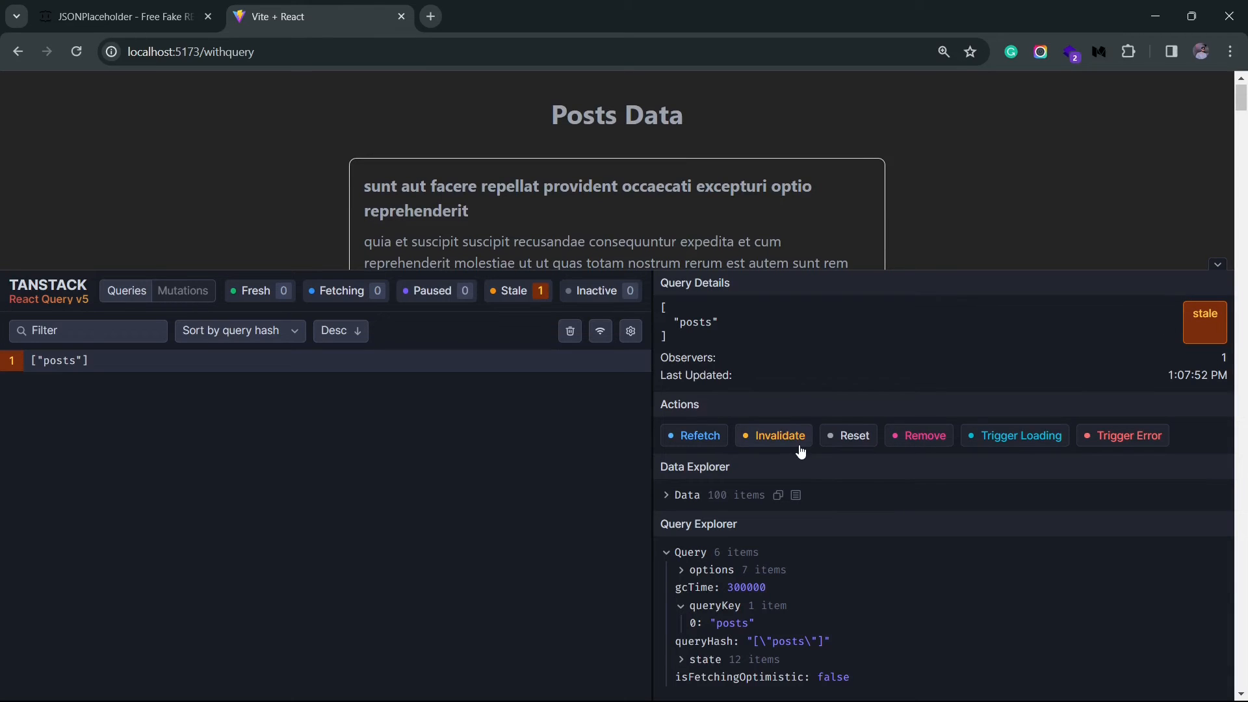
mouse_move(849, 285)
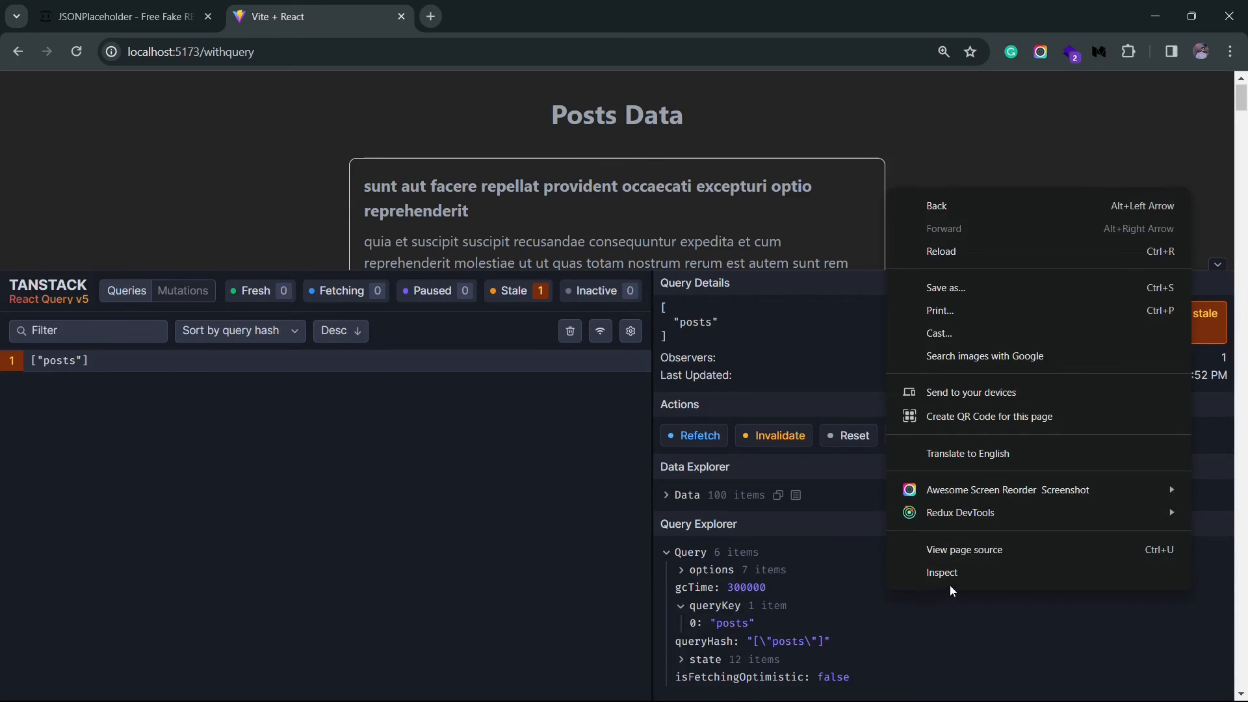
- With Chrome DevTools' Network panel open, refetch the posts query, logging one 200 posts request
left_click(935, 95)
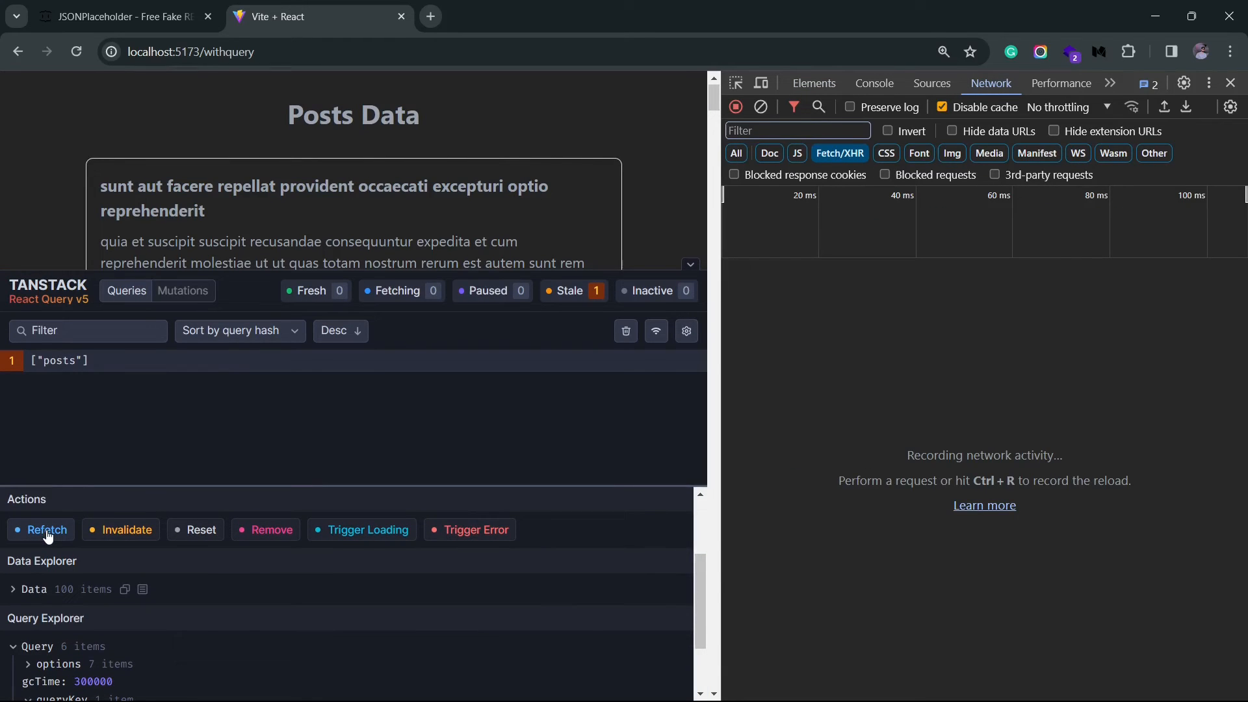
left_click(45, 529)
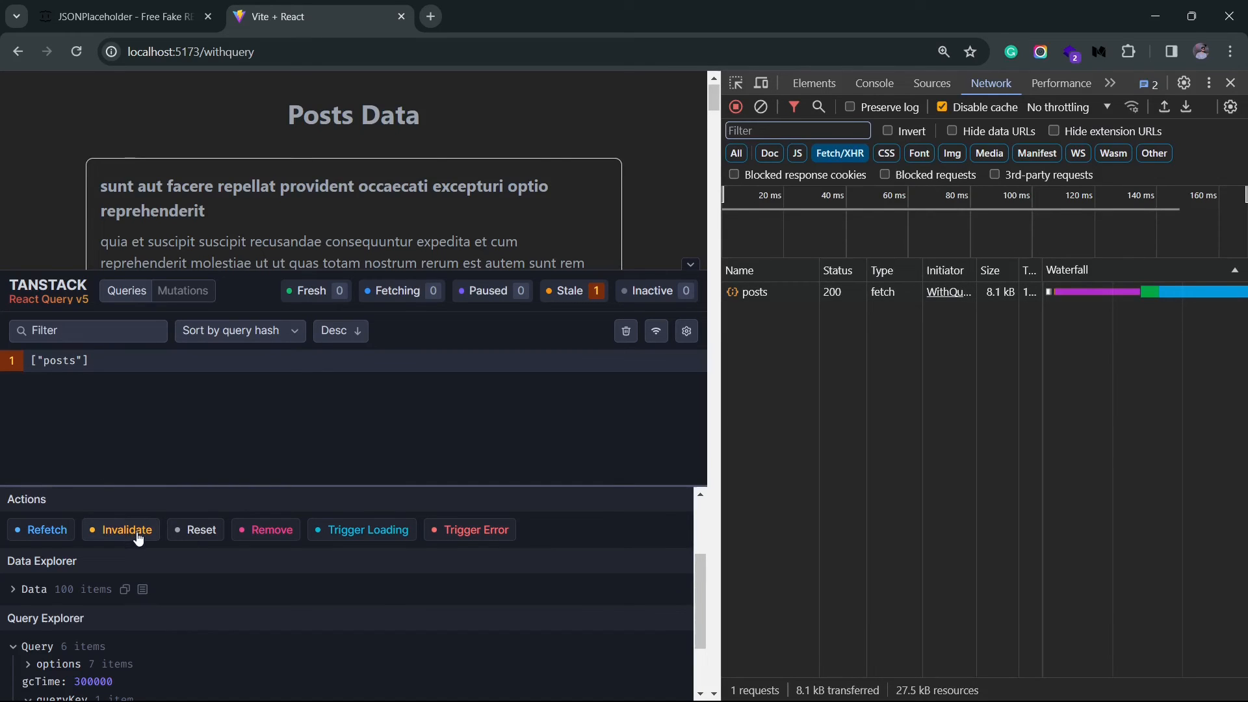
- Invalidate then remove the posts query, reload the page and reopen the returned posts query
left_click(126, 529)
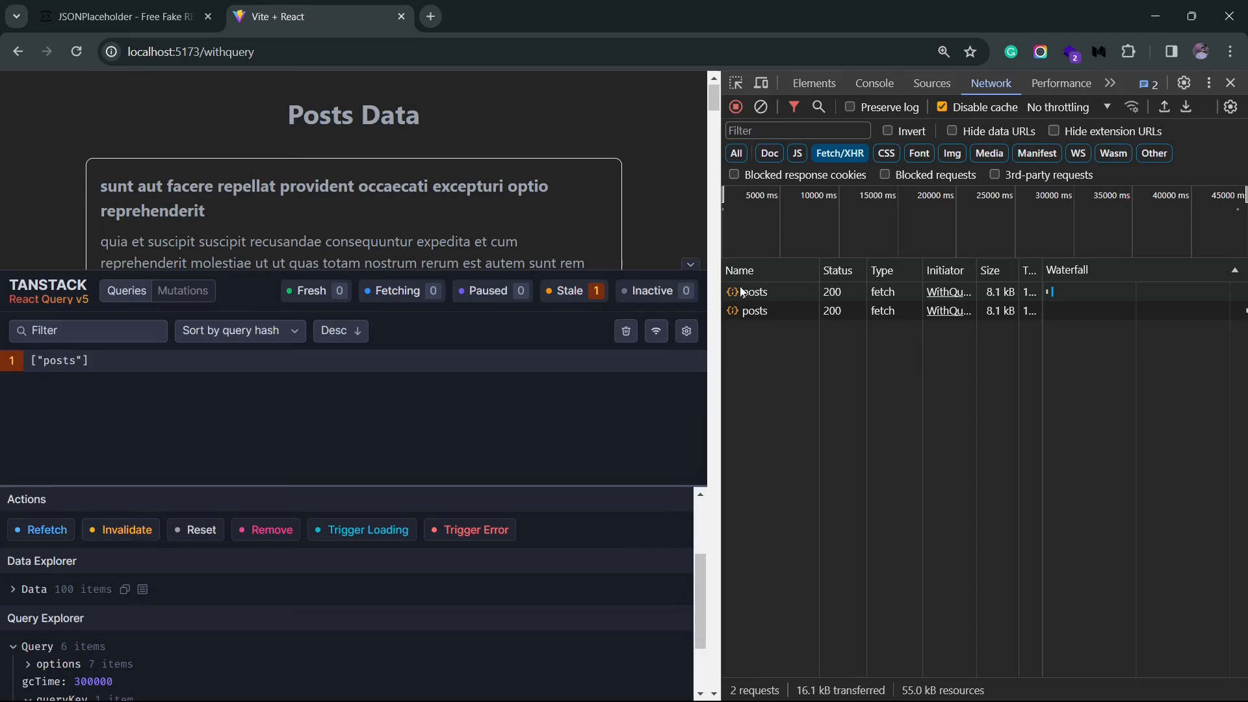
mouse_move(784, 311)
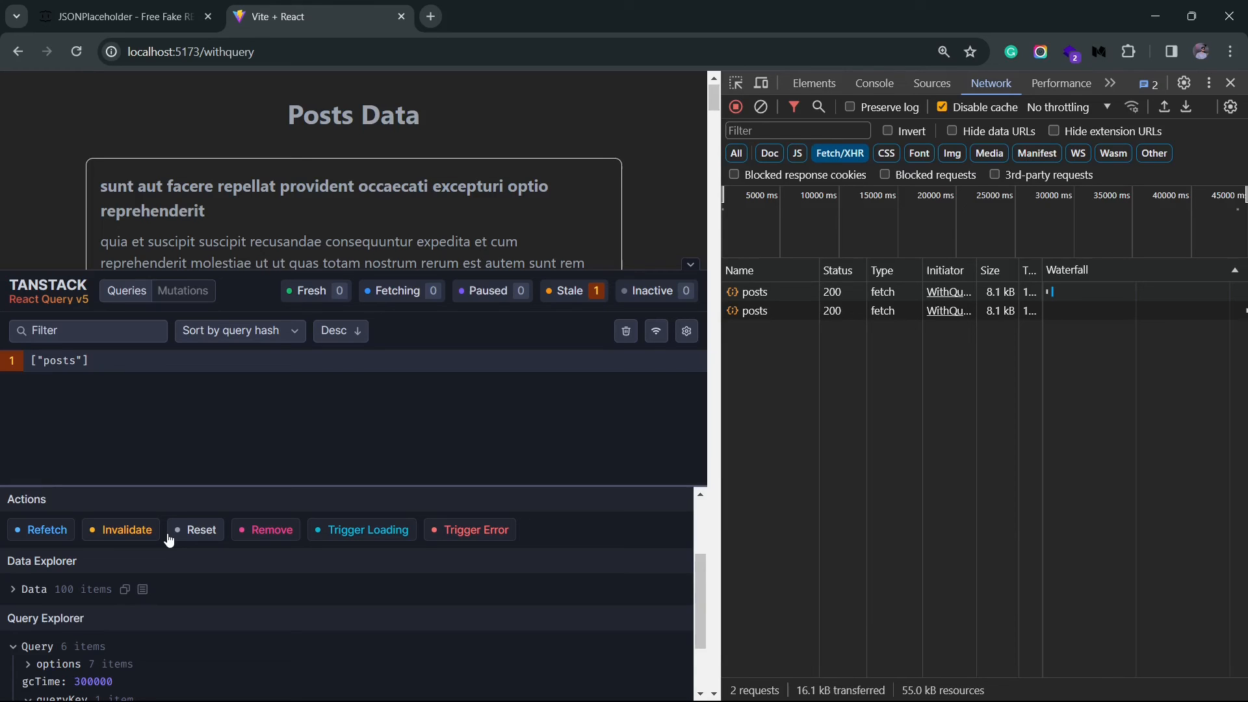
mouse_move(212, 526)
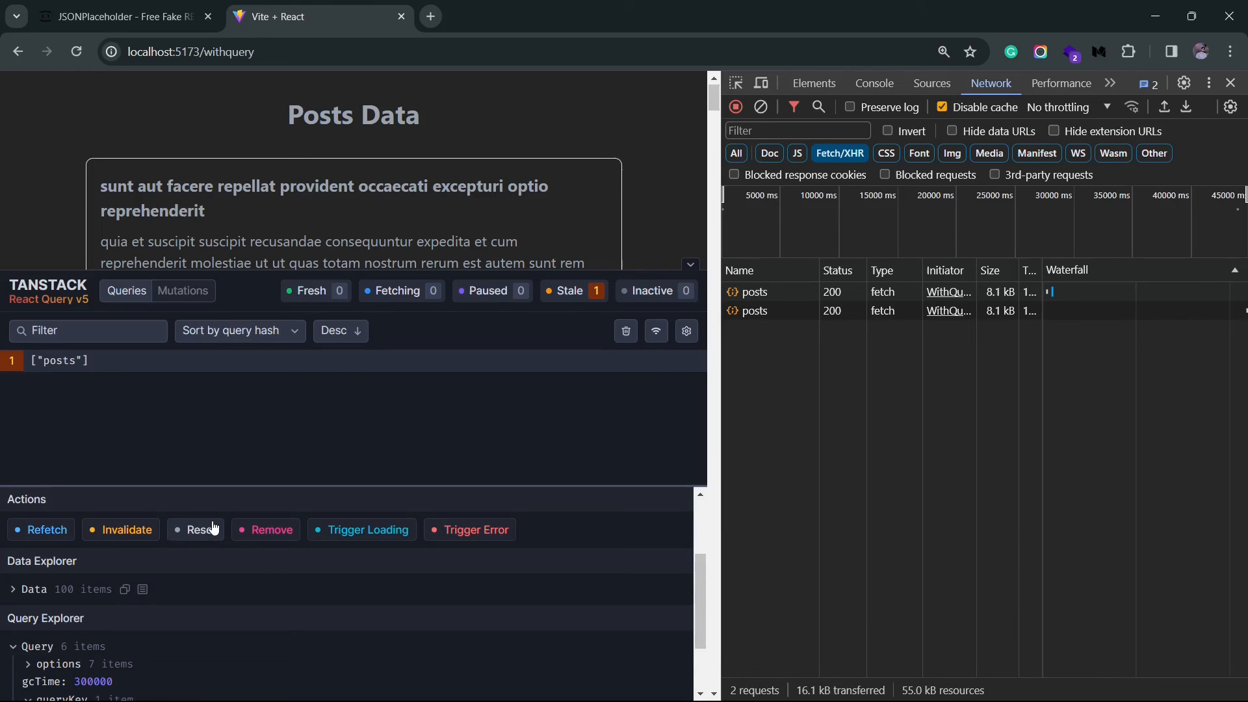
mouse_move(264, 529)
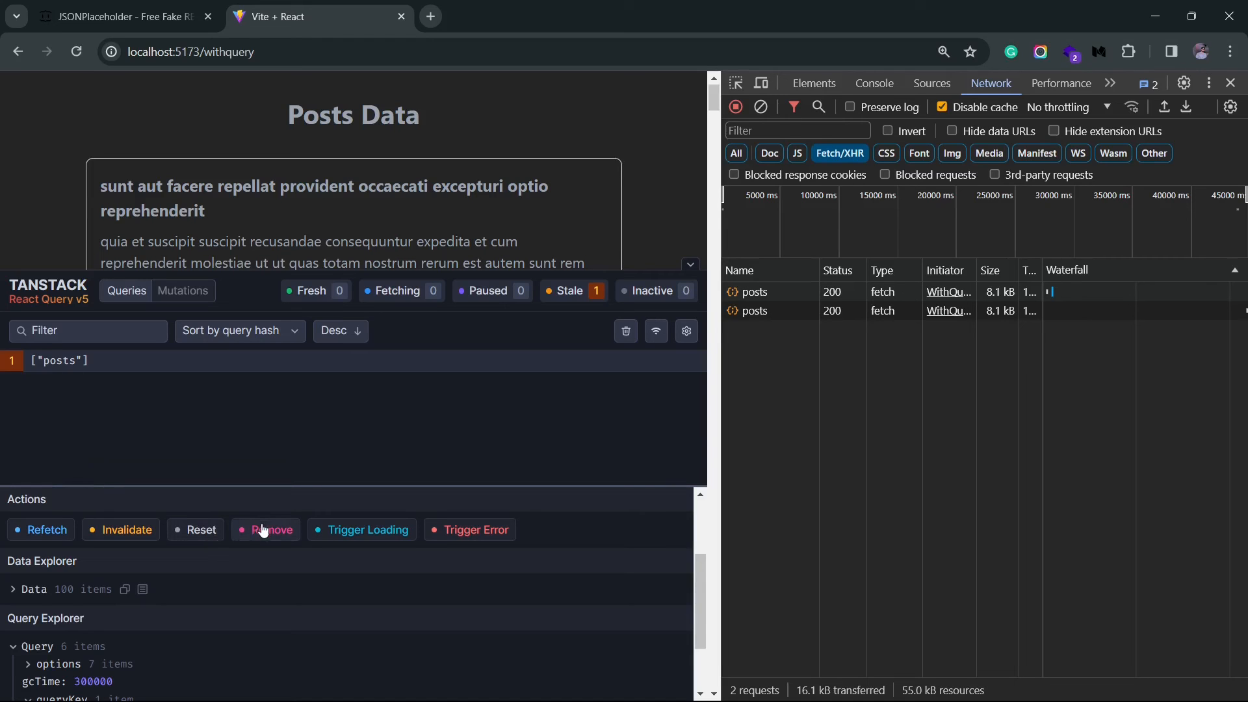
left_click(272, 529)
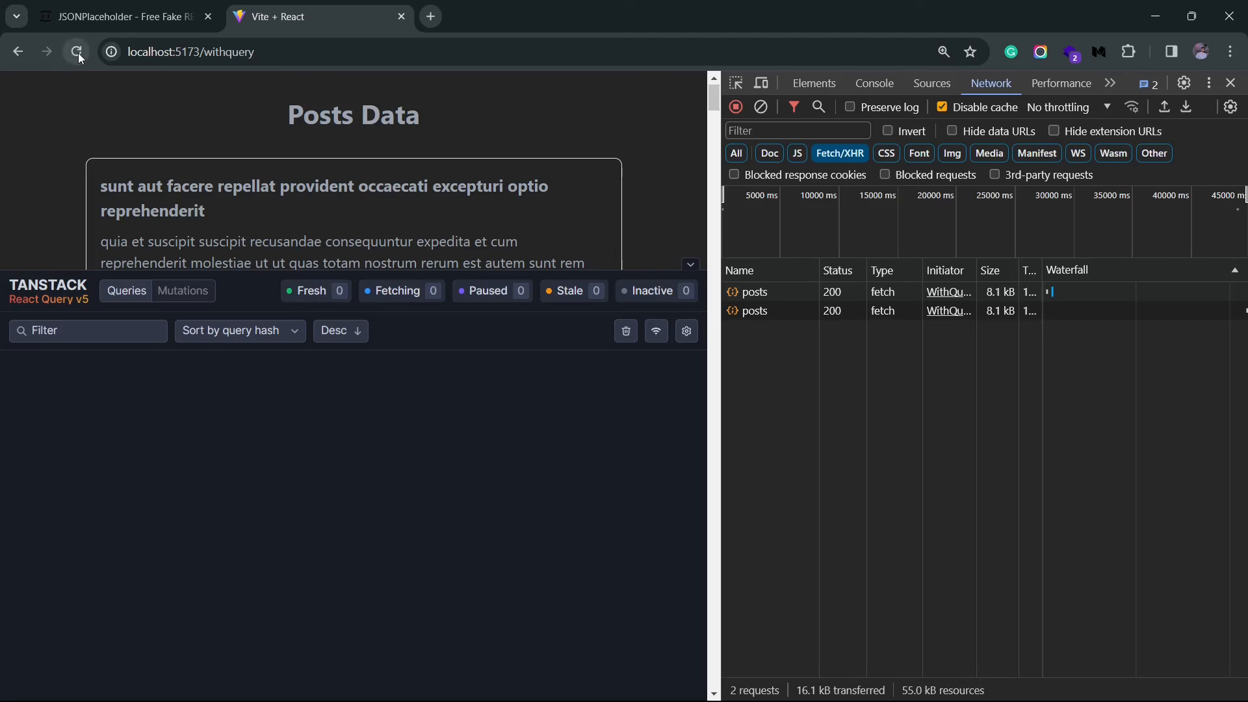
left_click(77, 52)
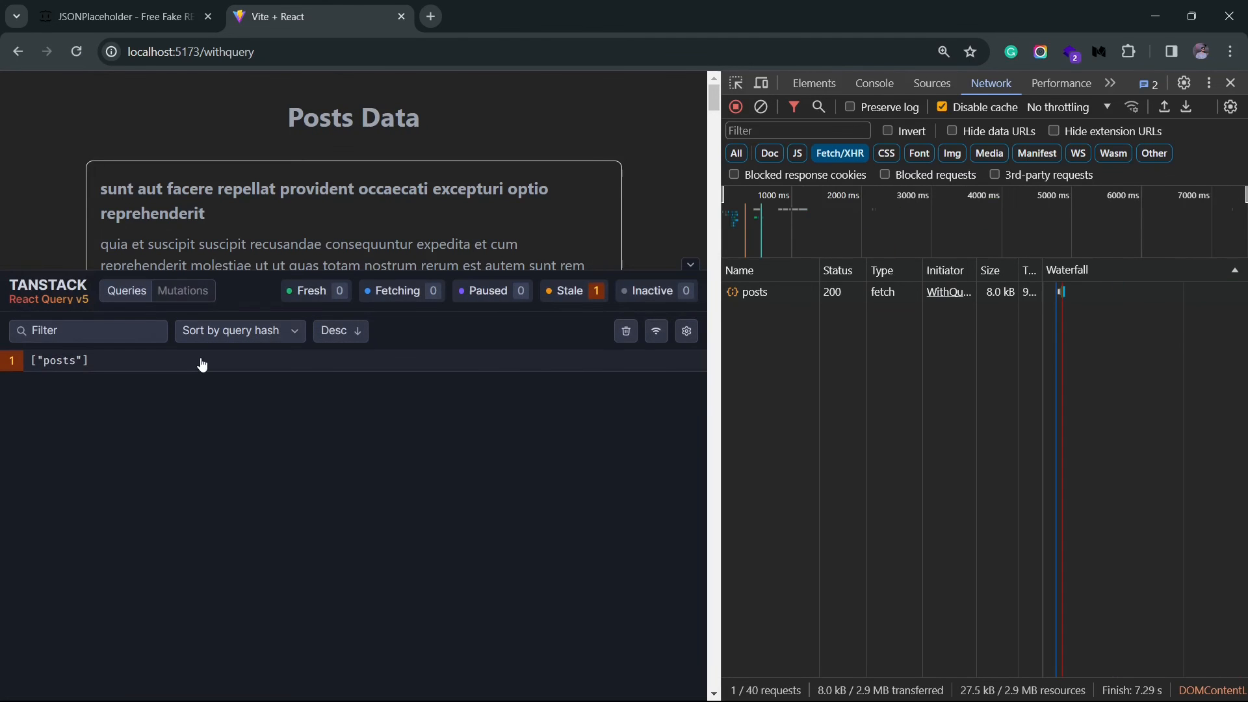
mouse_move(236, 371)
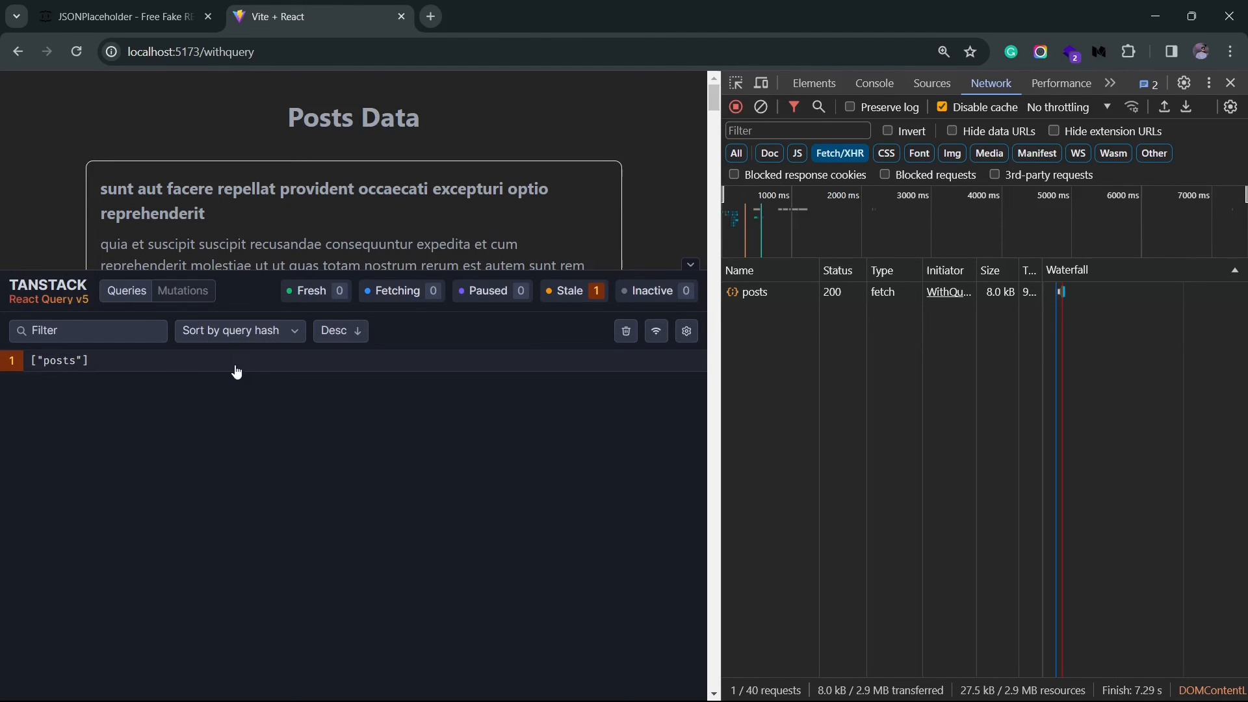
left_click(60, 360)
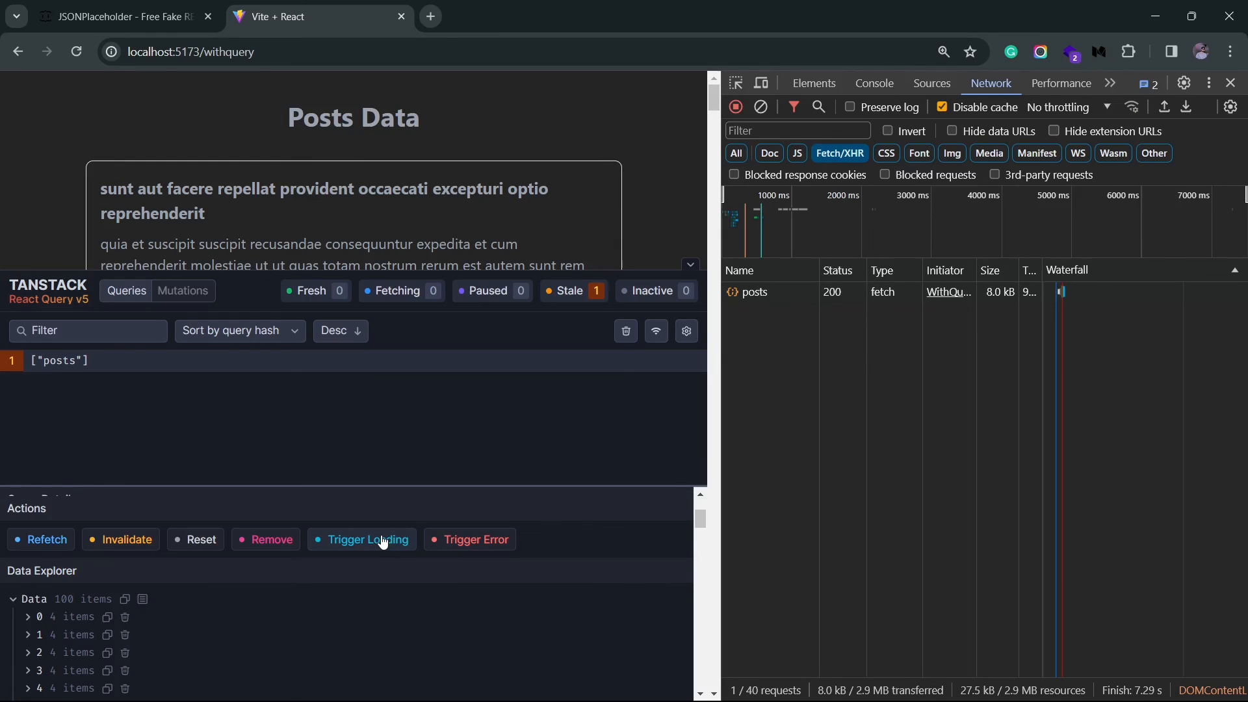
- Trigger loading and an error on the posts query, then restore it so Posts Data shows again
left_click(367, 538)
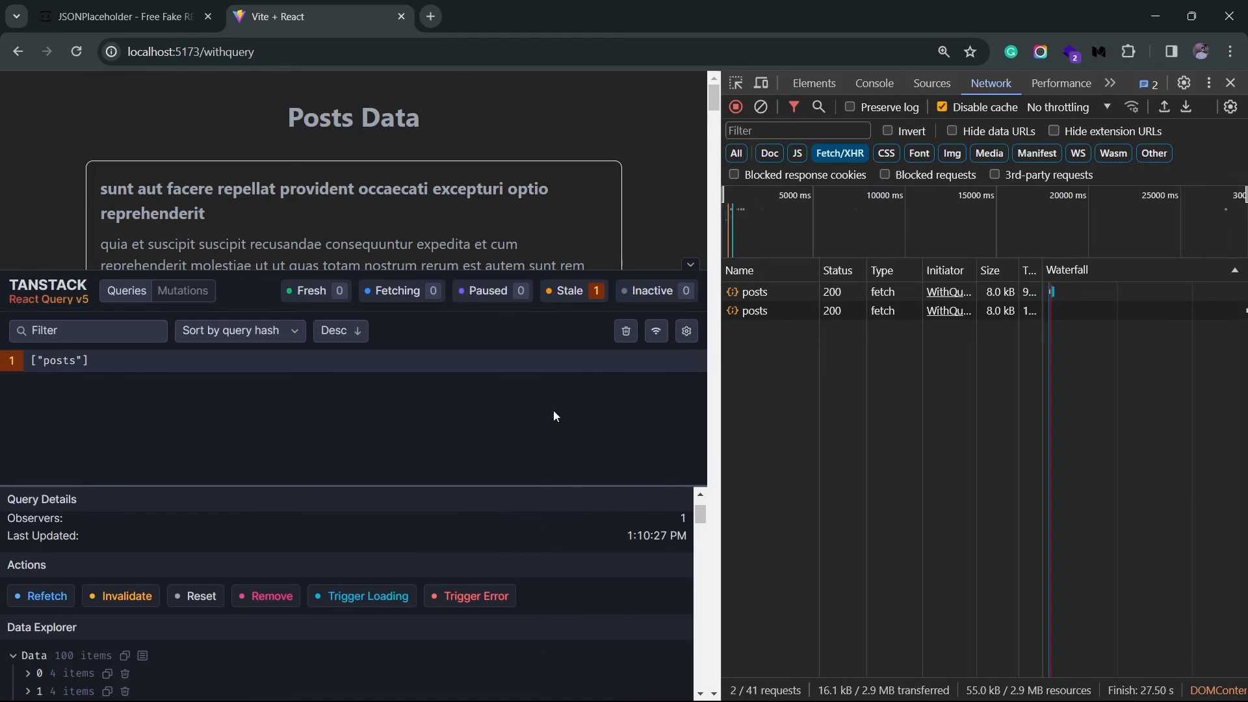
left_click(476, 595)
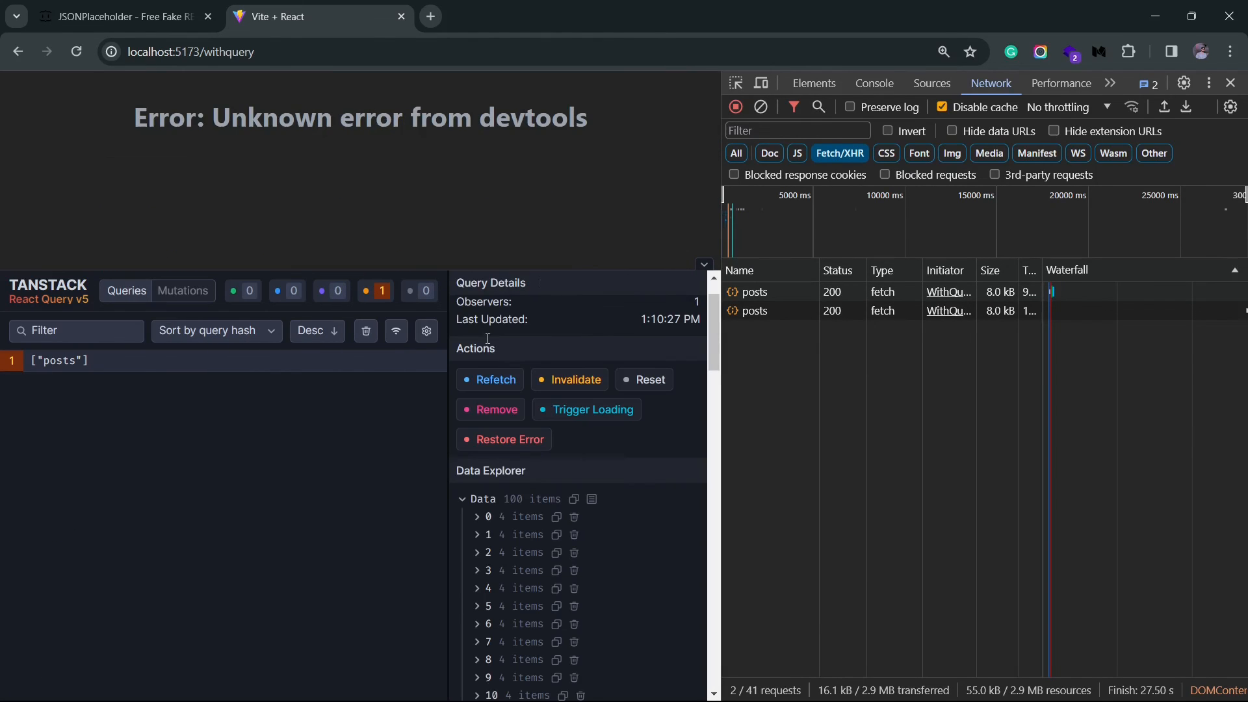
left_click(510, 438)
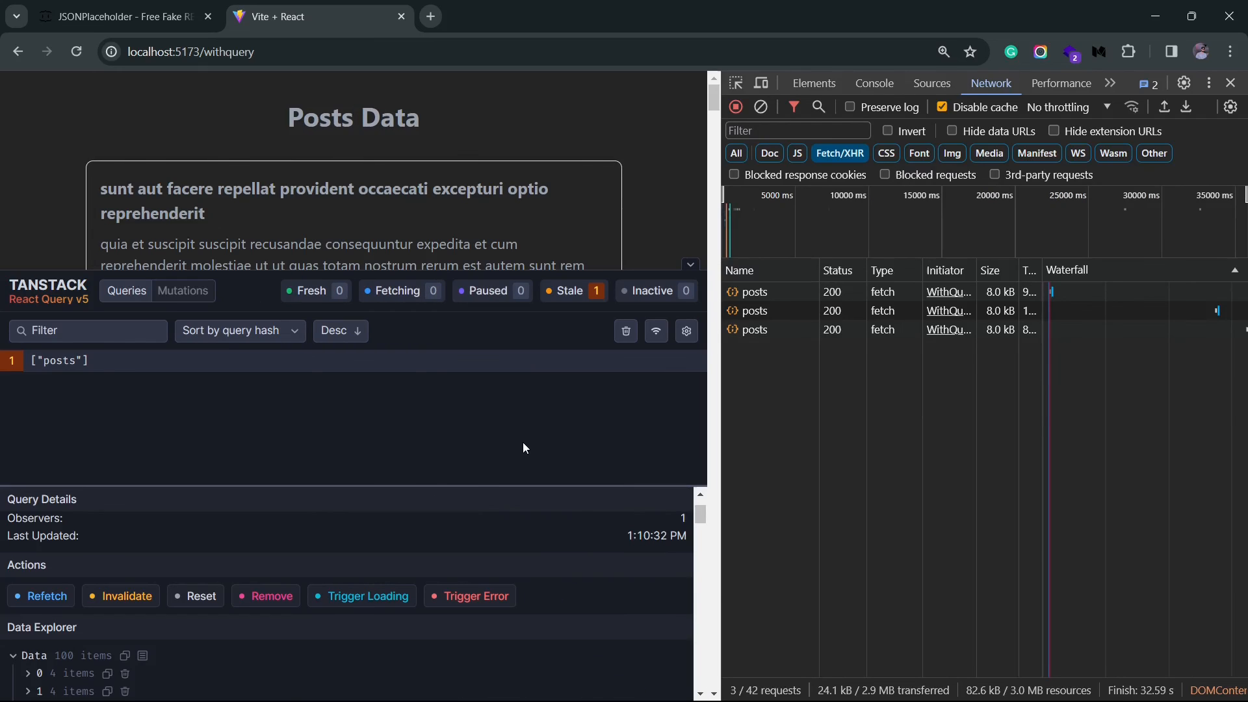